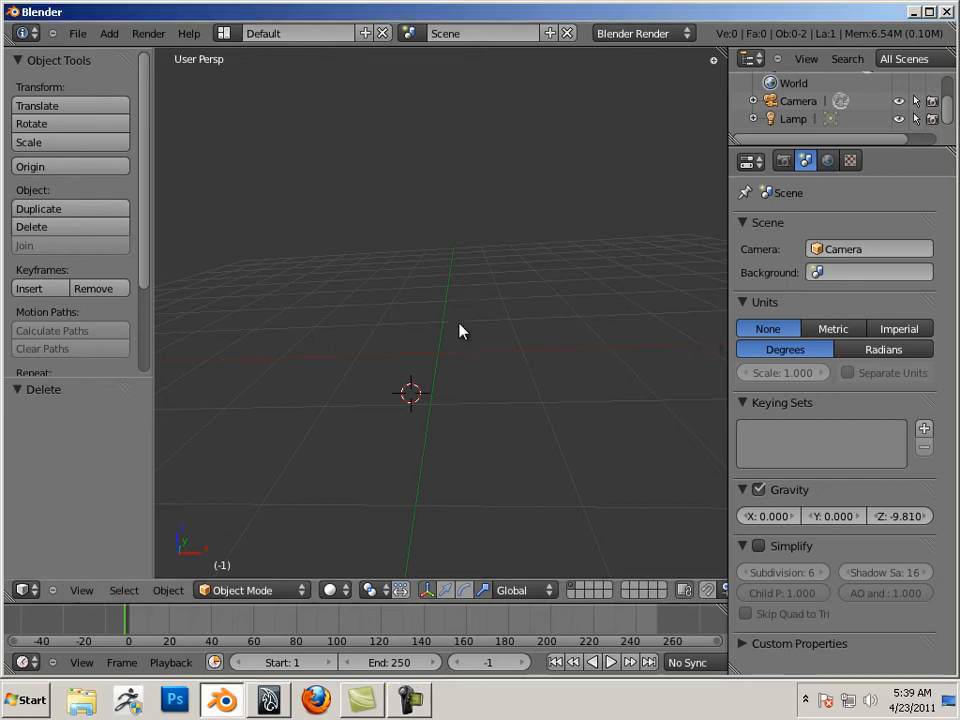
- Add a default cylinder mesh, move it right of the origin and return to Object Mode
click(108, 32)
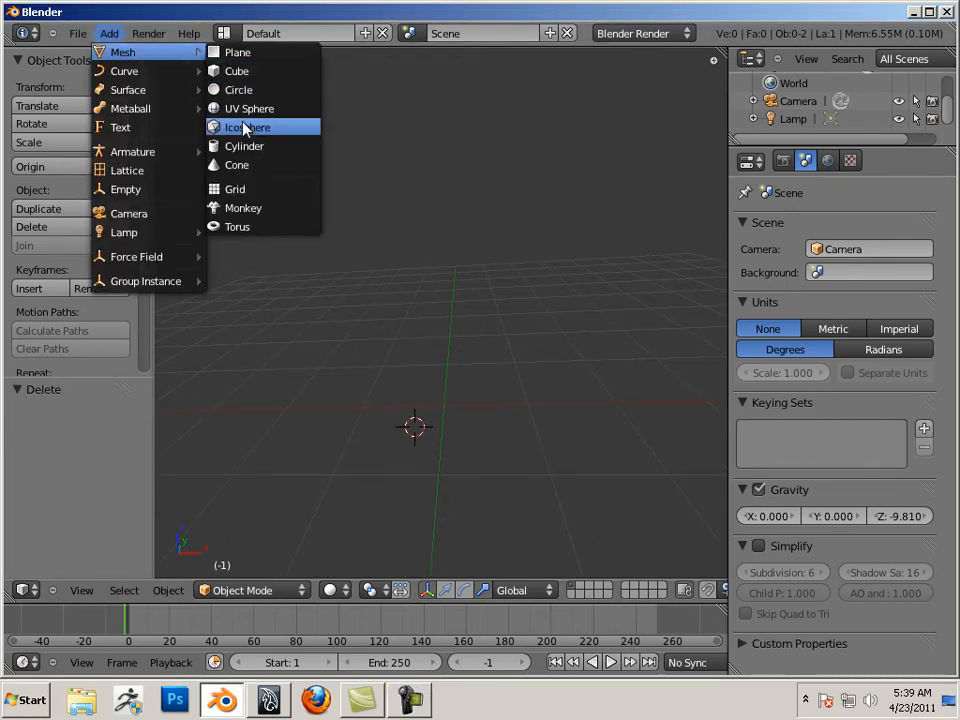
click(244, 146)
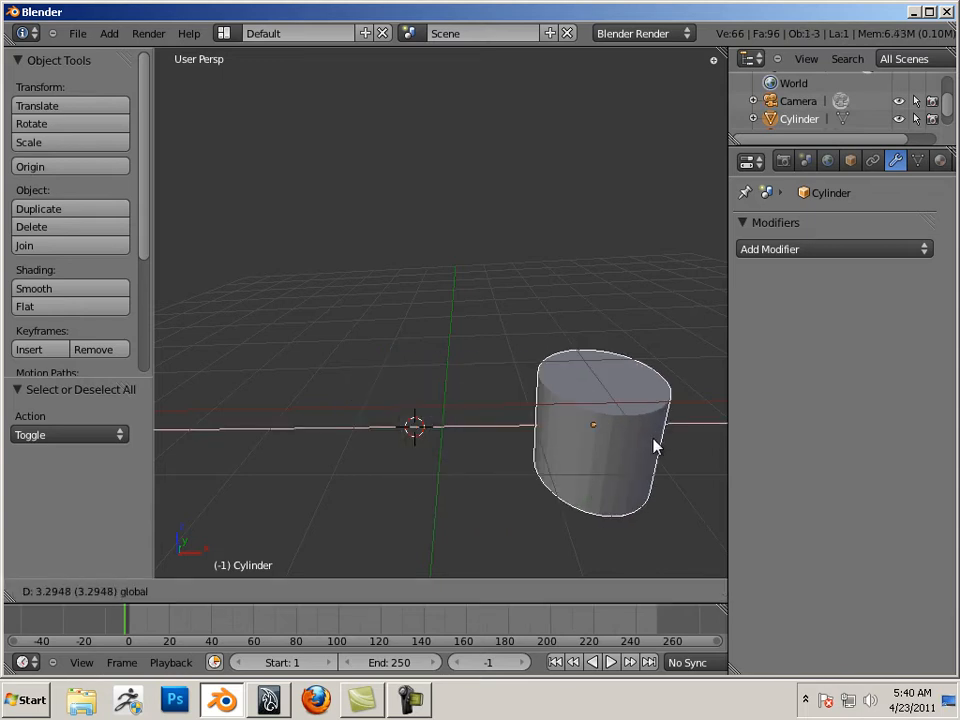
drag(656, 444, 500, 264)
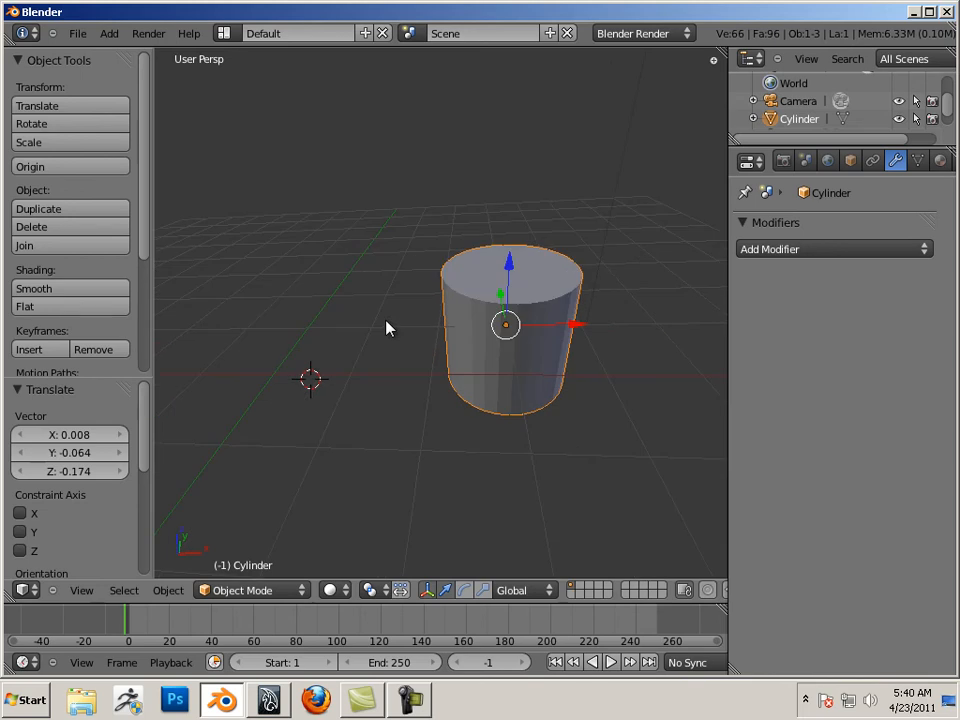
key(Tab)
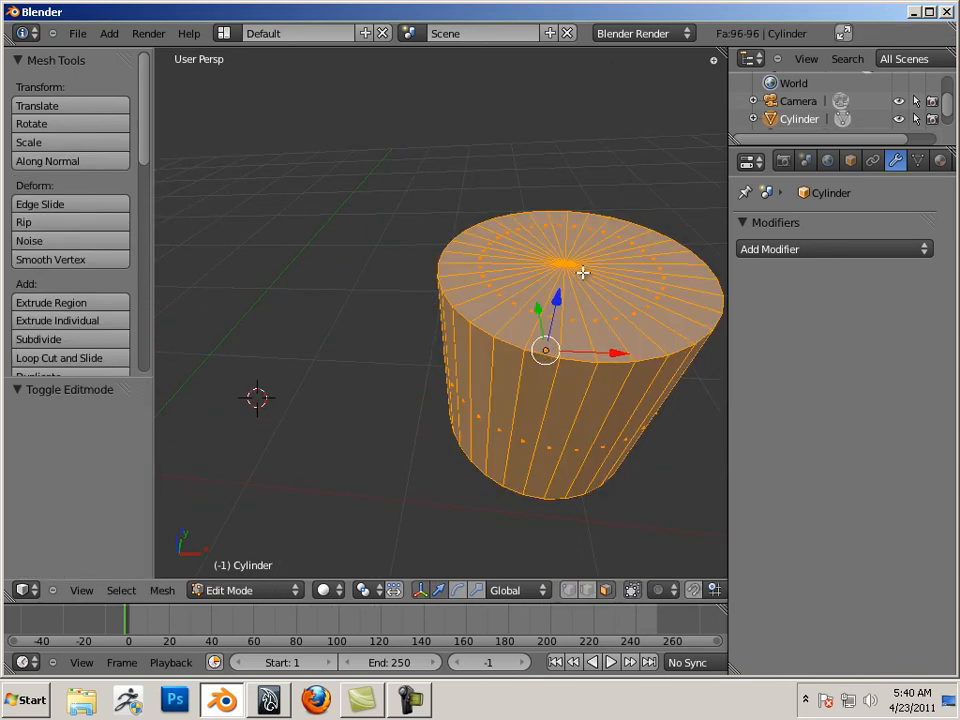
mouse_move(564, 264)
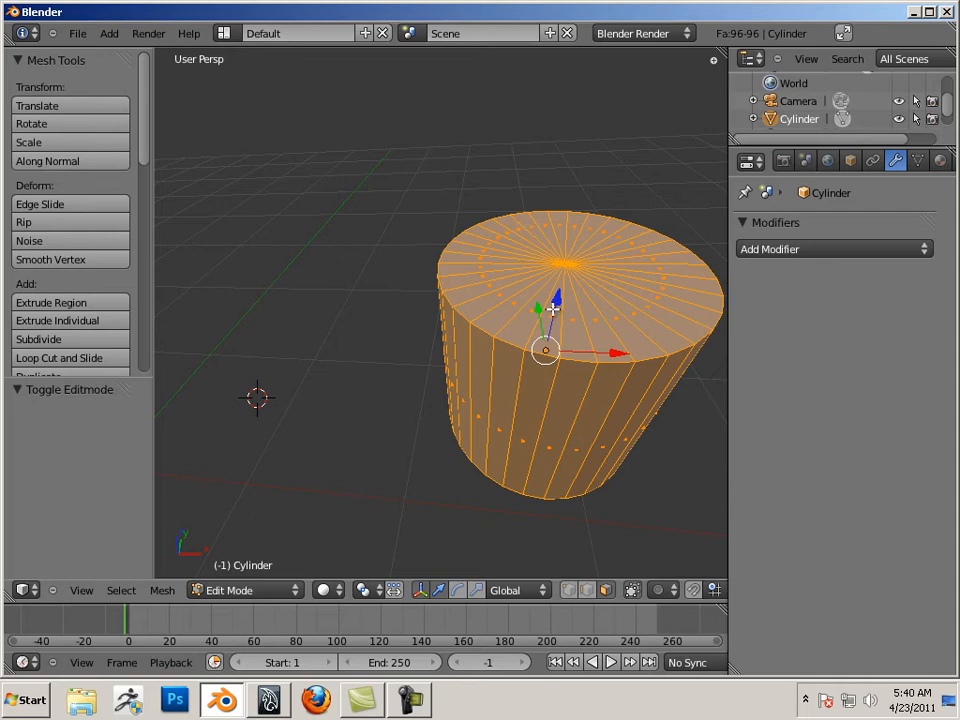
mouse_move(520, 328)
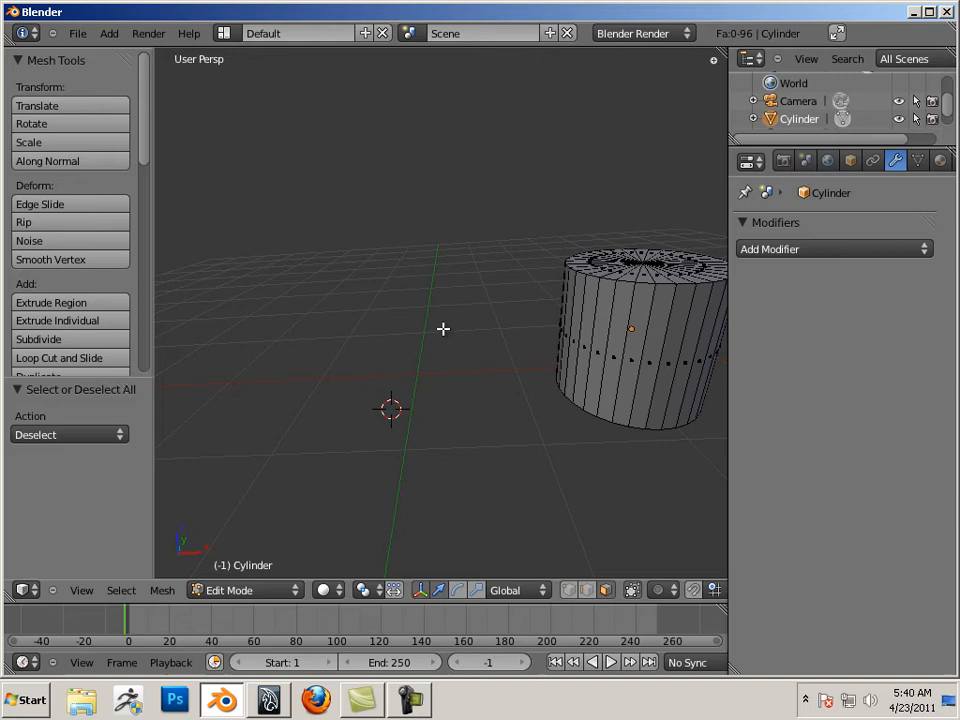
click(244, 588)
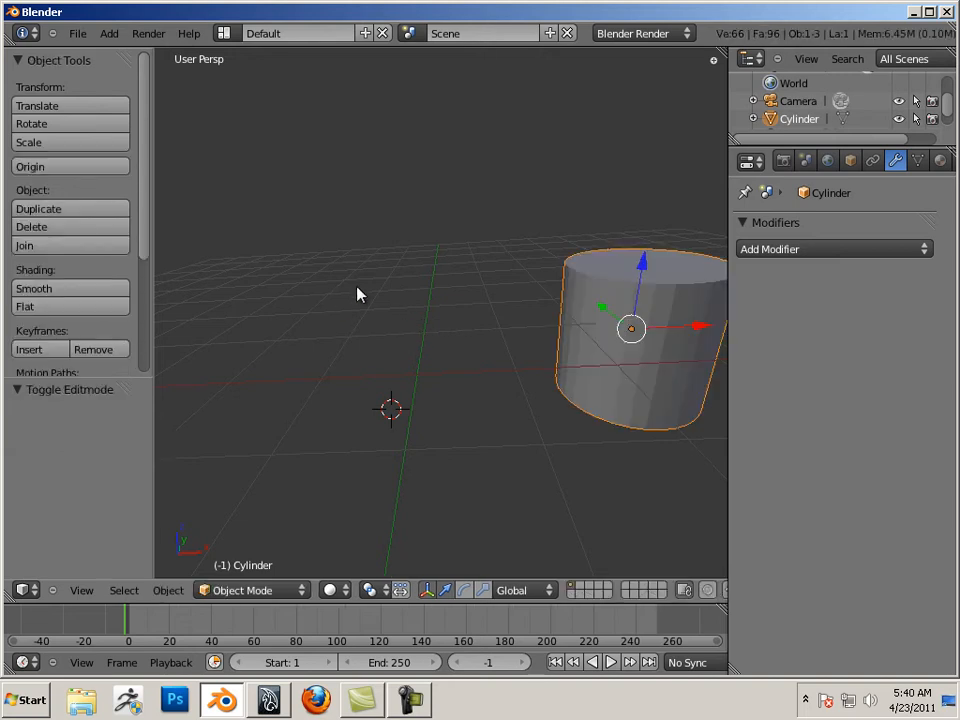
- Add a cube mesh to the scene, left of the cylinder
click(108, 32)
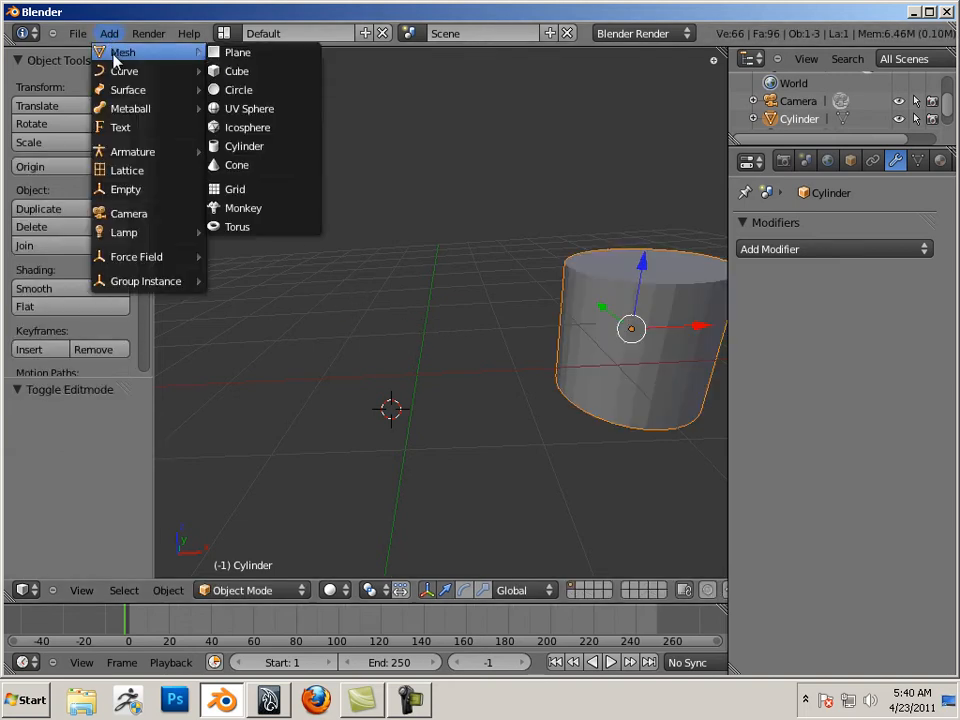
click(236, 70)
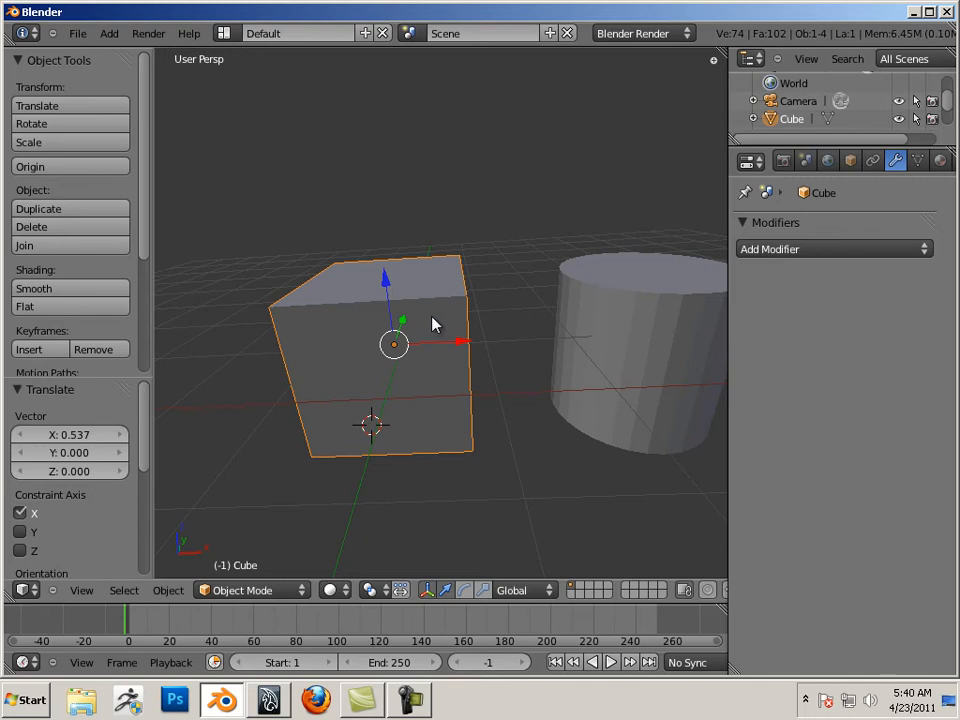
mouse_move(428, 332)
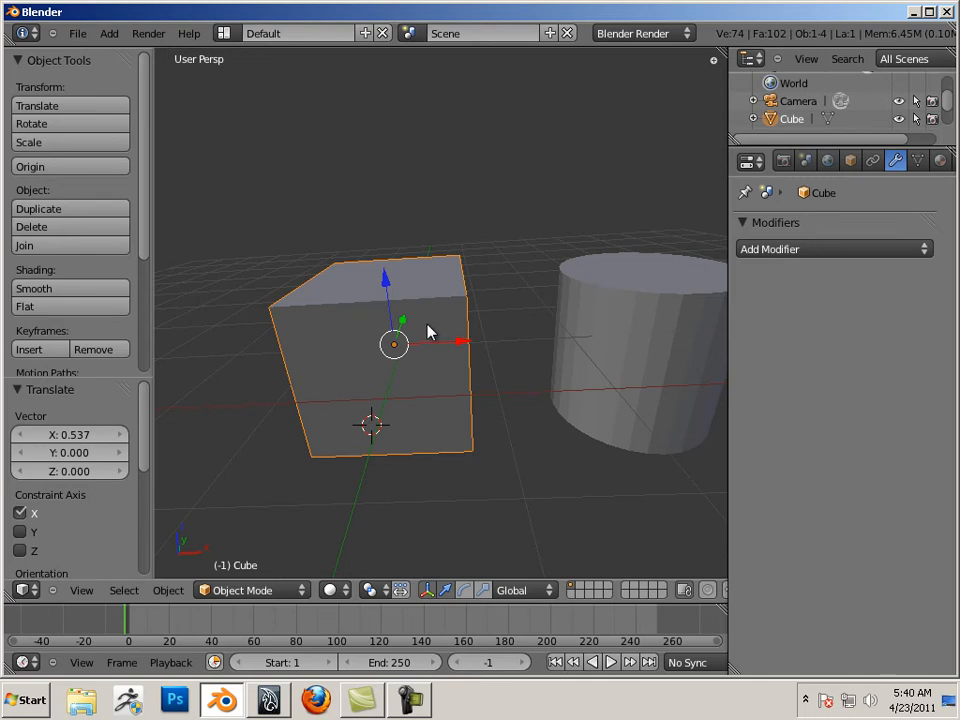
- Cut a new horizontal edge loop around the cube's middle in Edit Mode
key(Tab)
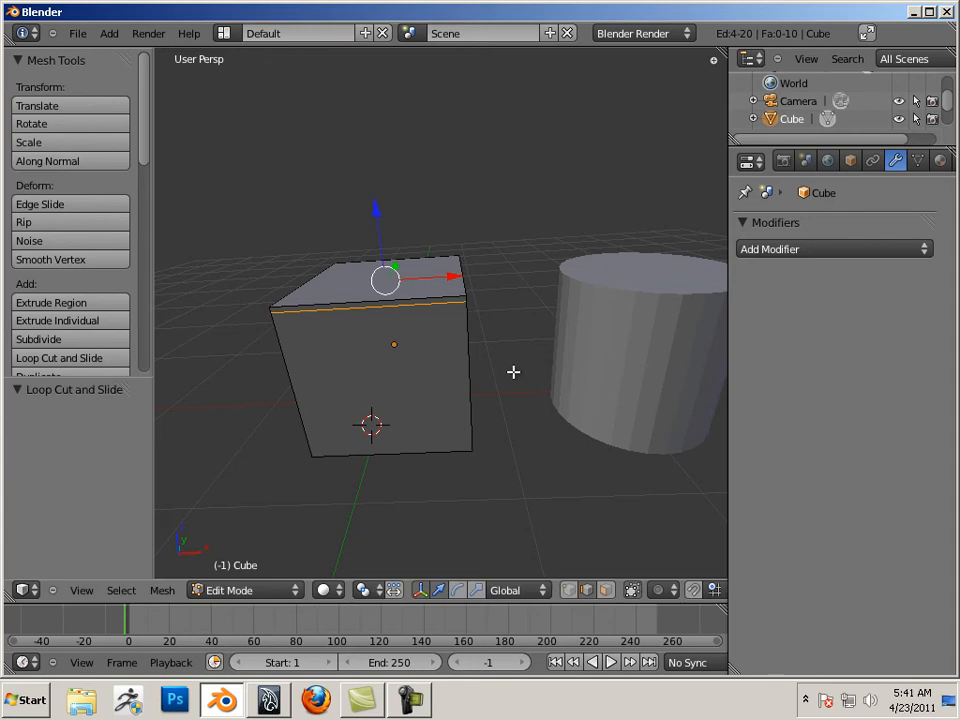
mouse_move(504, 368)
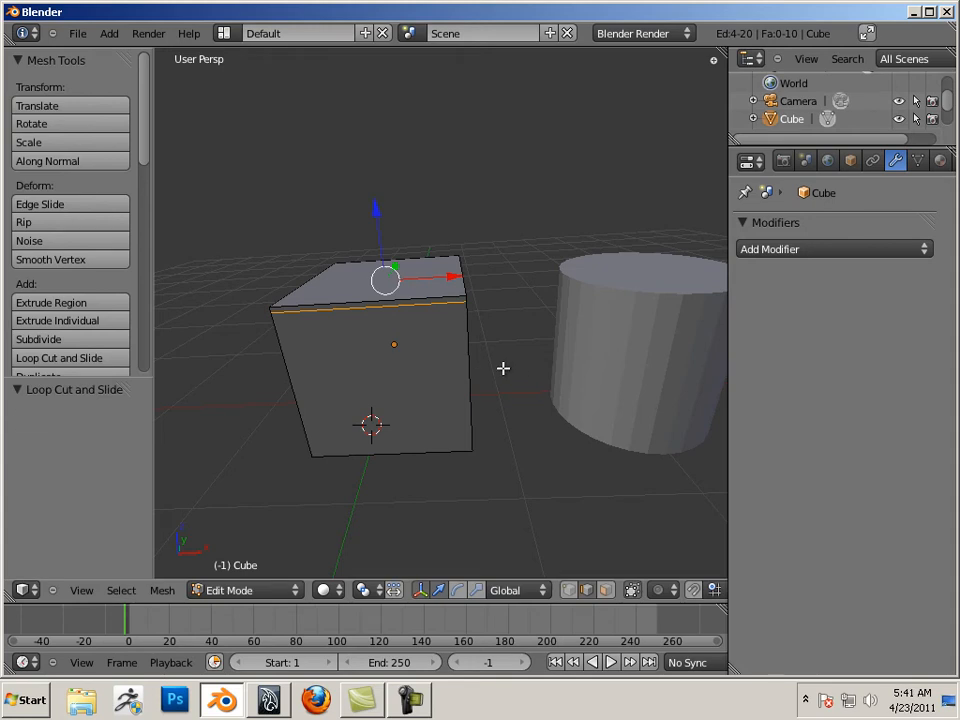
click(60, 356)
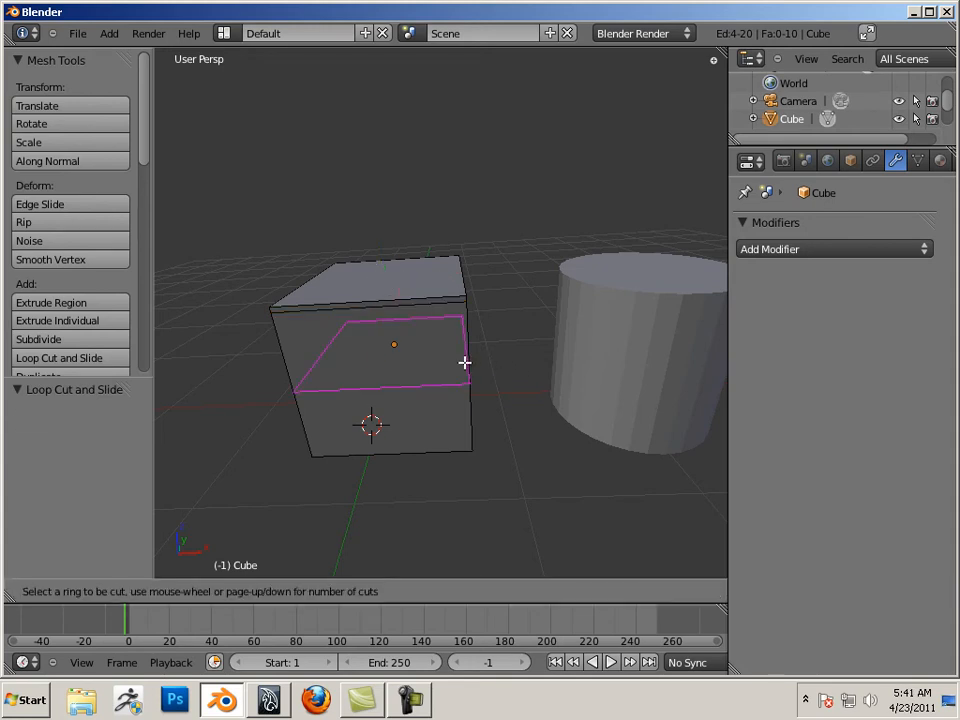
drag(464, 362, 472, 422)
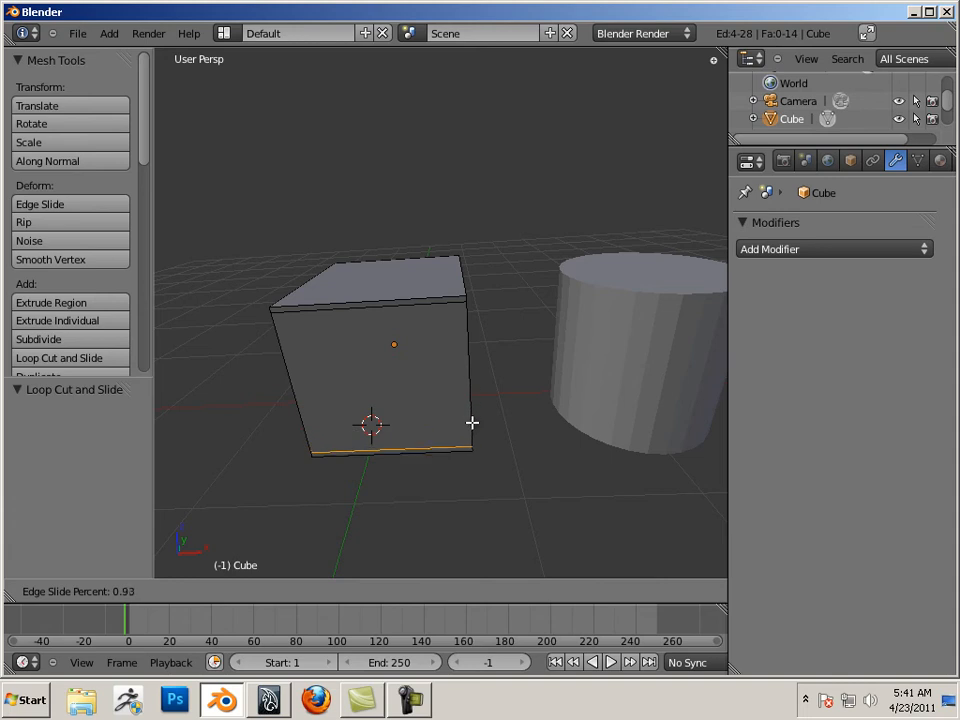
mouse_move(472, 422)
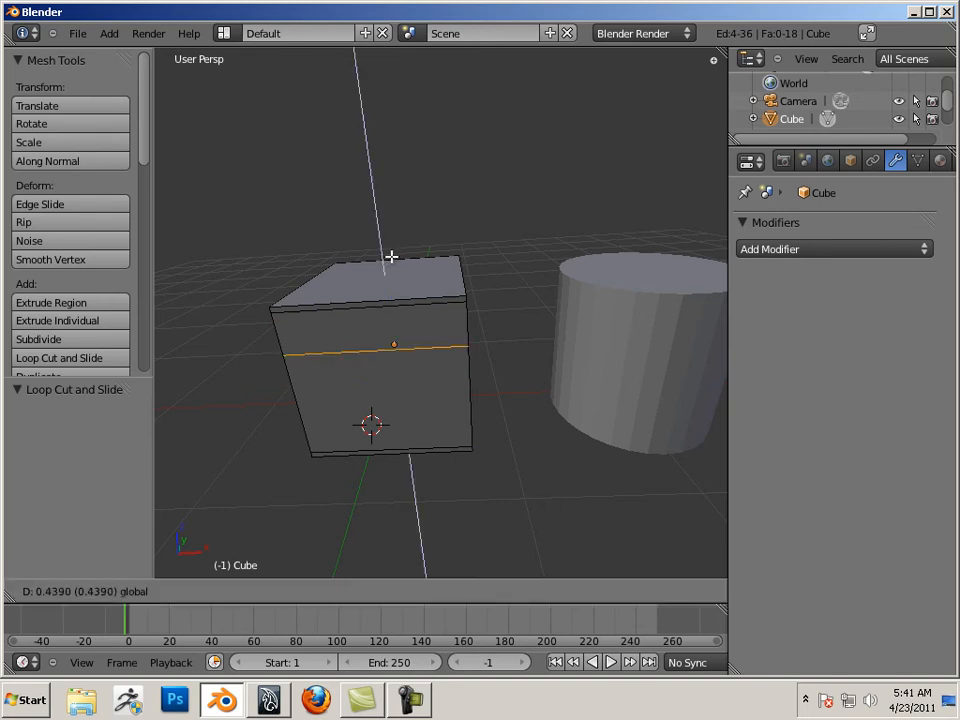
mouse_move(380, 278)
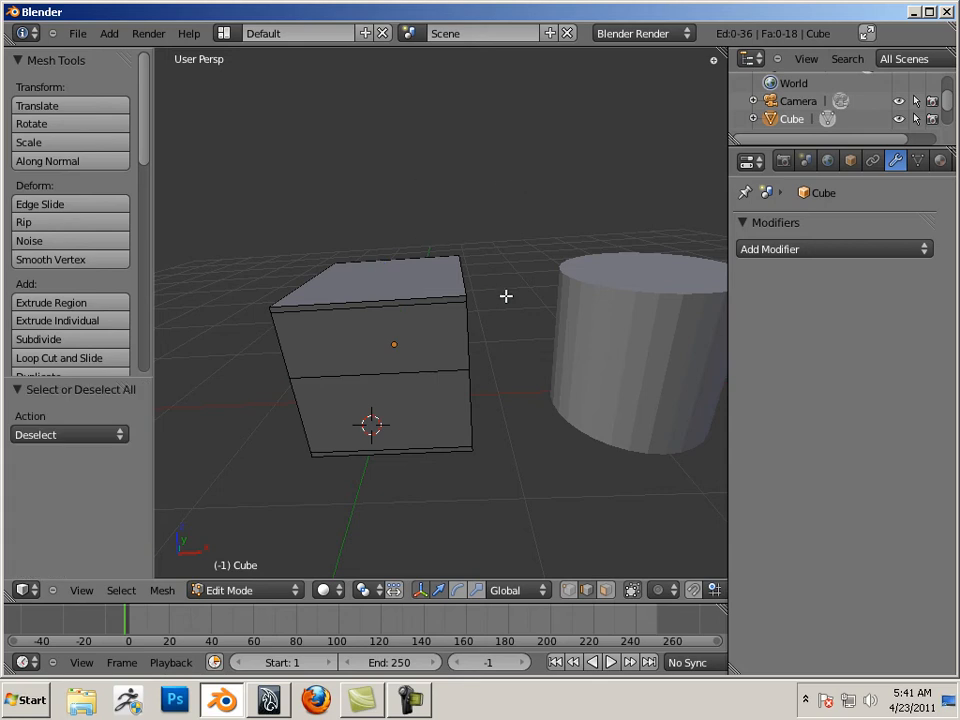
- Delete the middle edge loop so the cube's sides are undivided again
drag(504, 296, 368, 392)
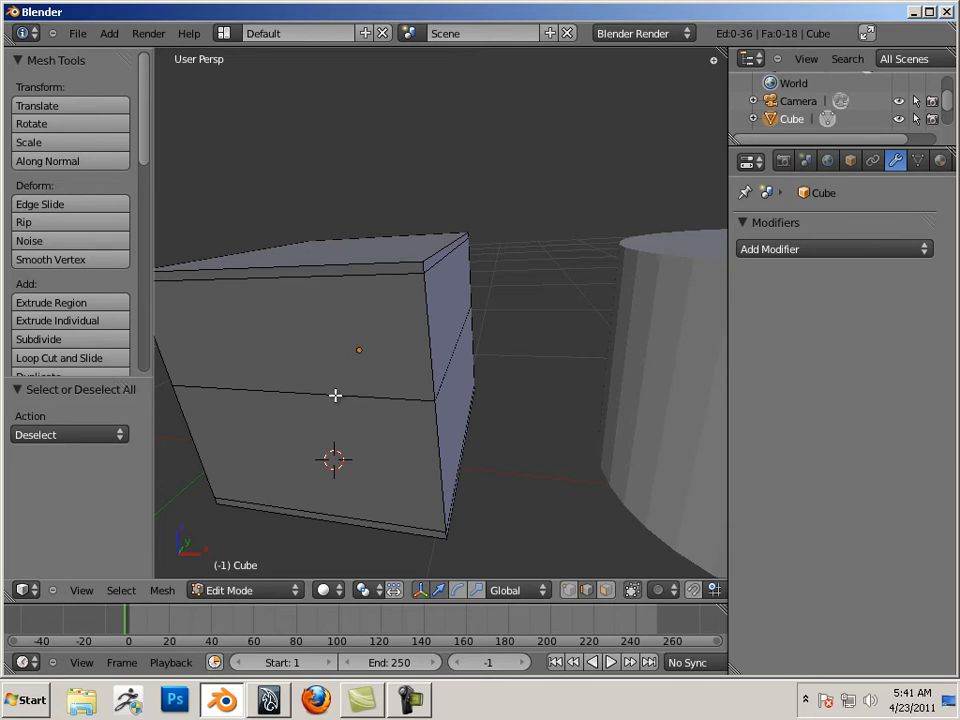
click(340, 398)
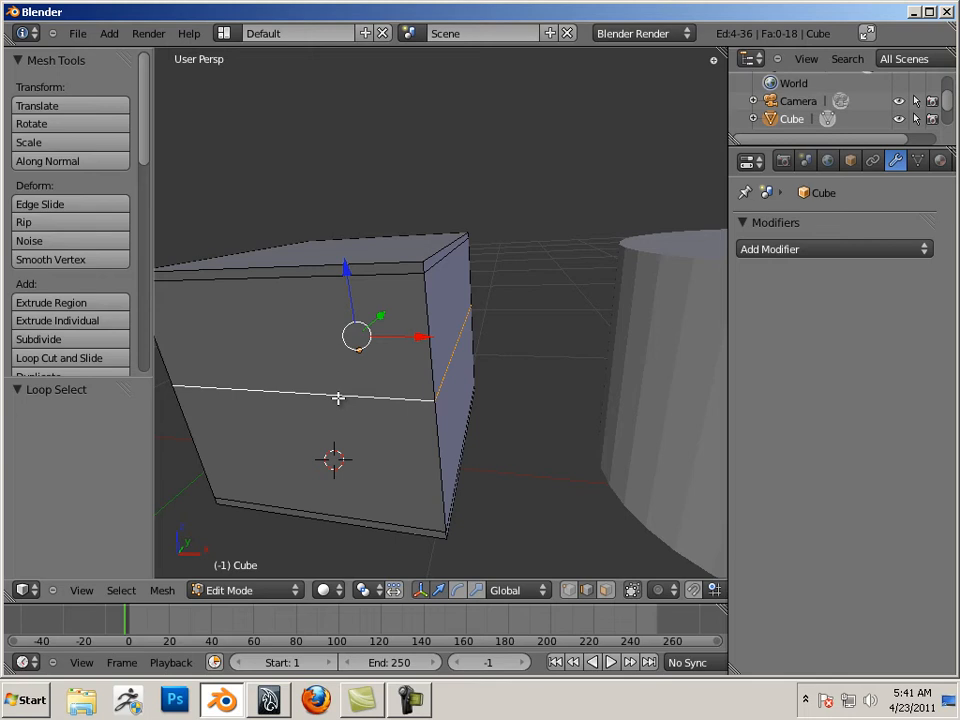
key(x)
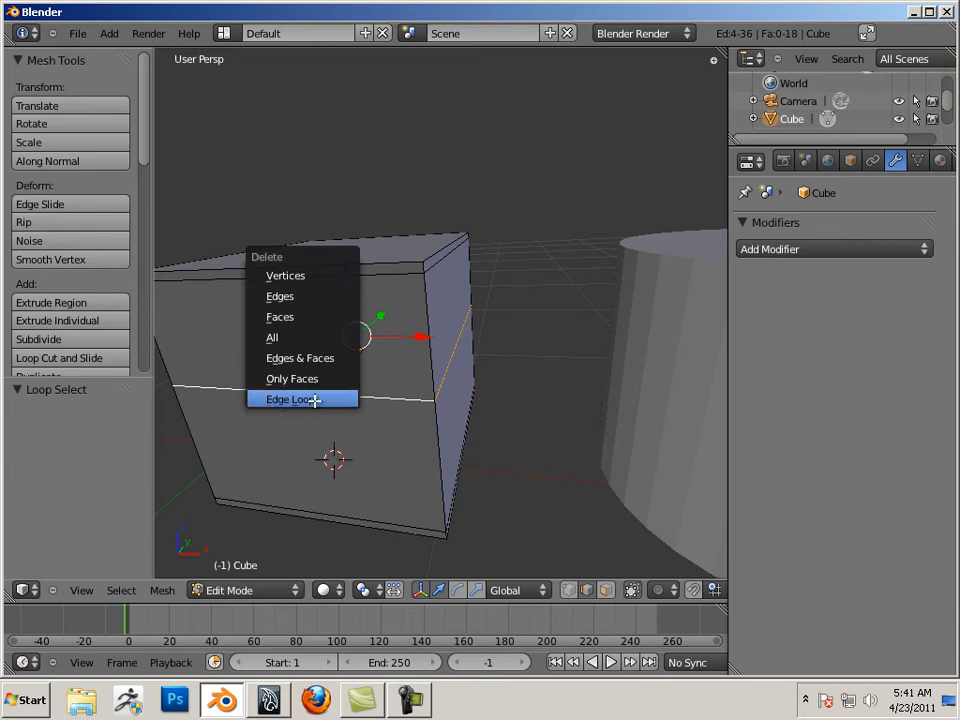
click(292, 400)
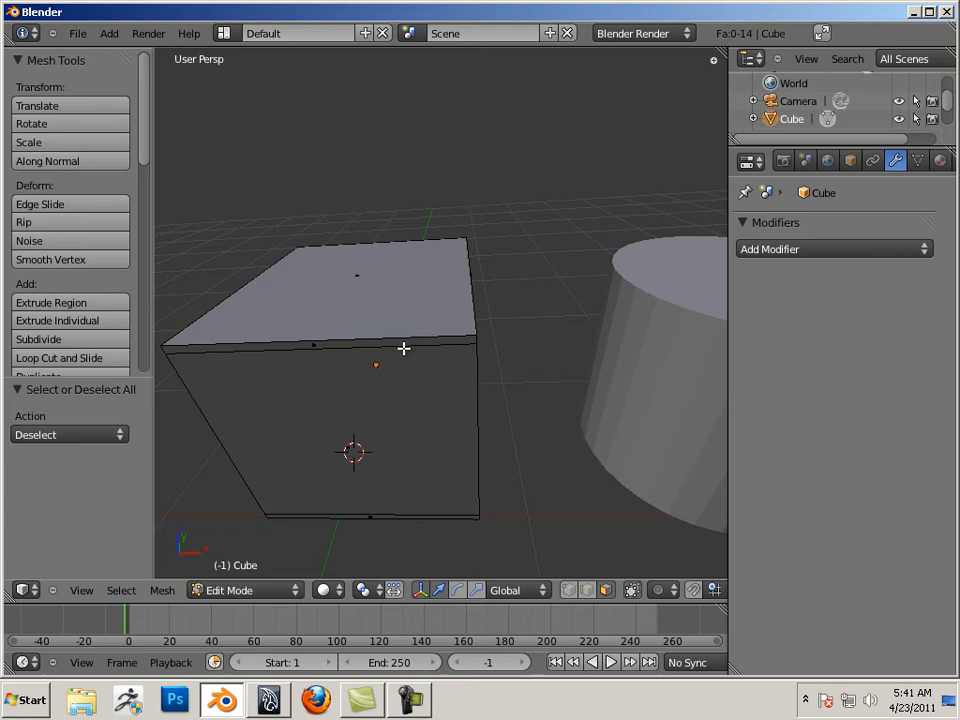
mouse_move(528, 366)
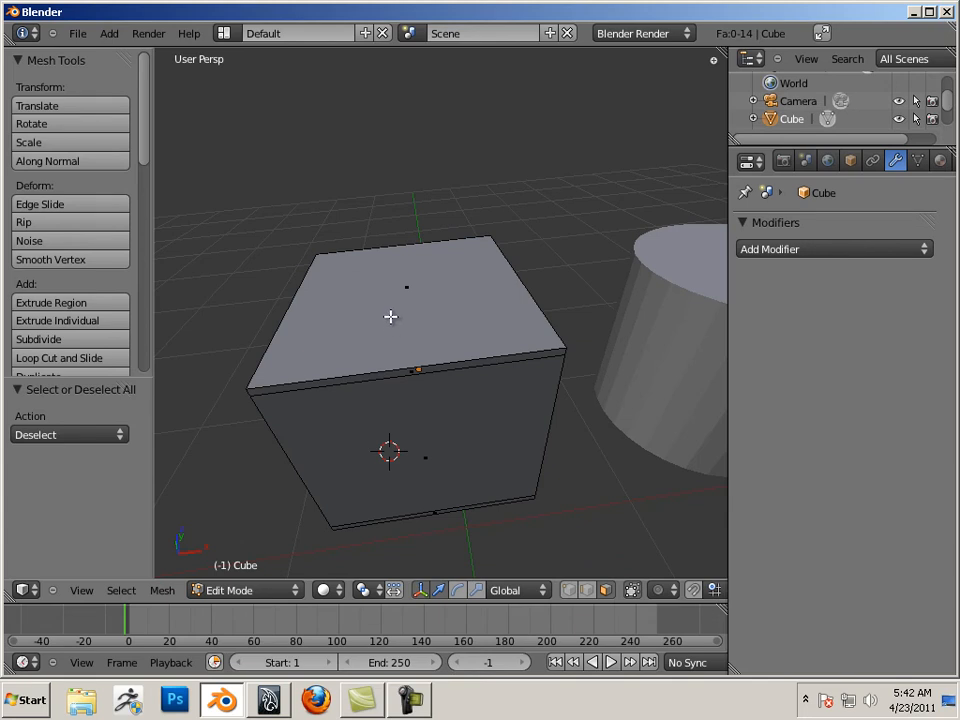
mouse_move(408, 288)
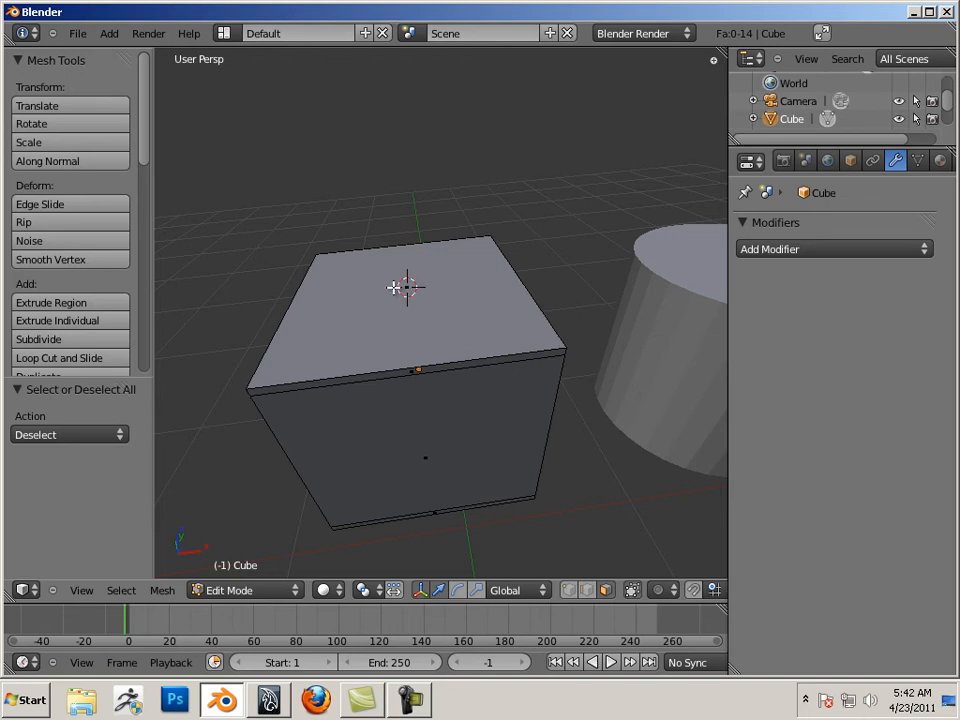
- Extrude the cube's top face and scale it slightly inward for a thin inset rim
click(400, 300)
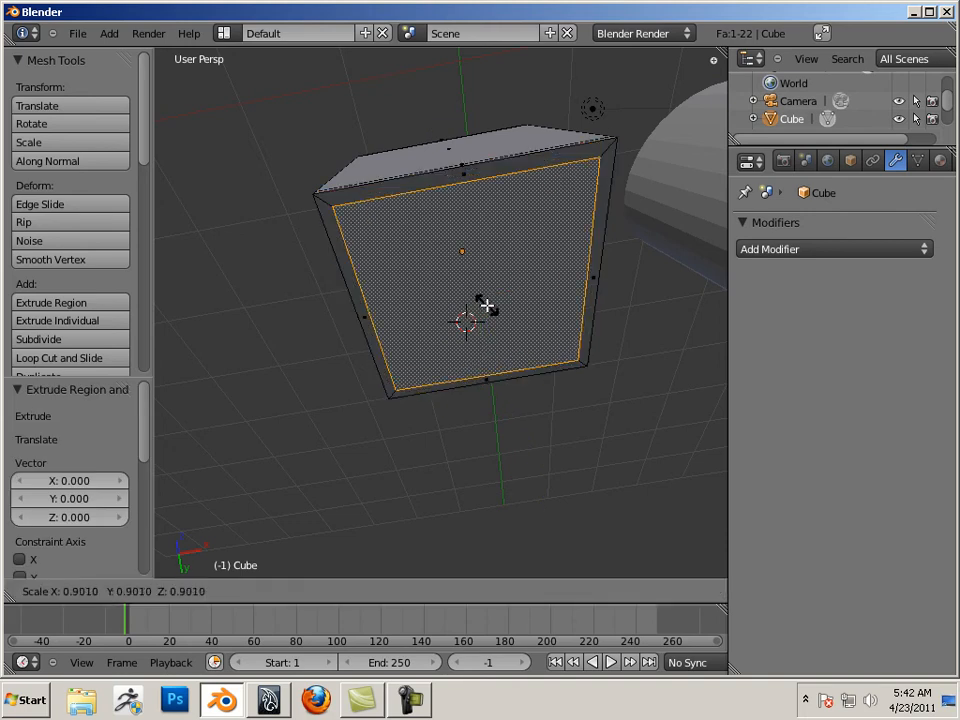
click(486, 304)
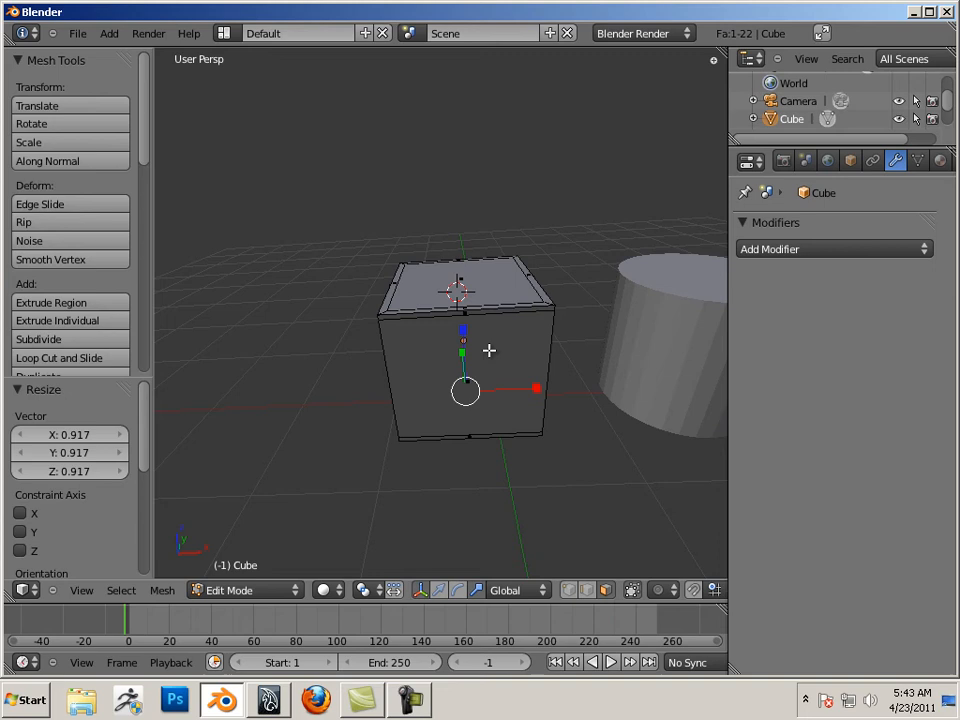
mouse_move(428, 328)
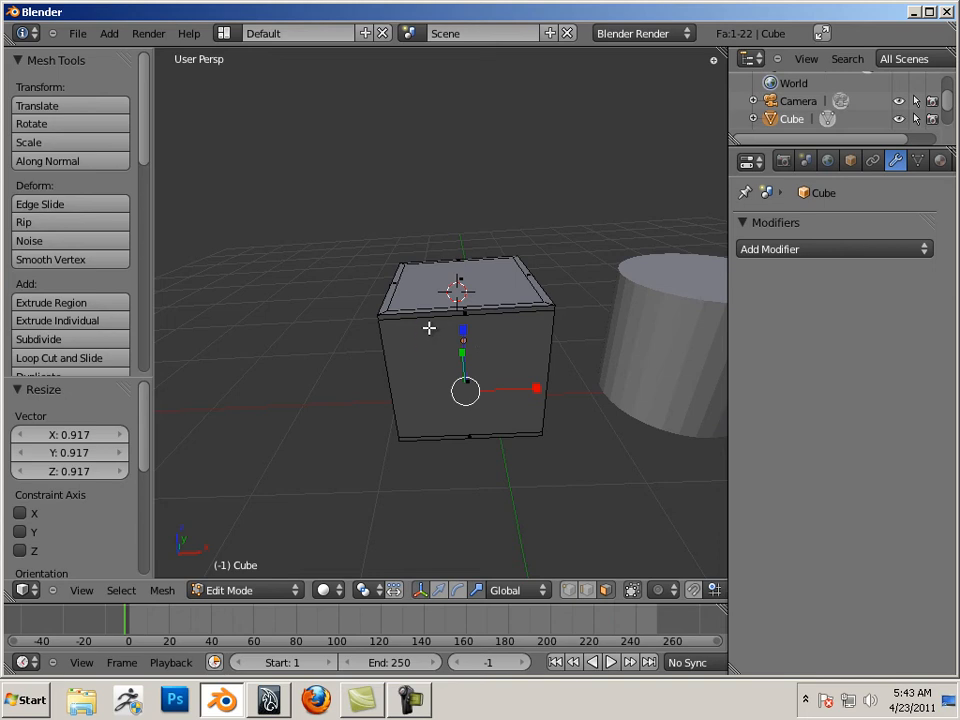
- Add a Multiresolution modifier, subdivide to level 2 and apply it to the cube
click(244, 590)
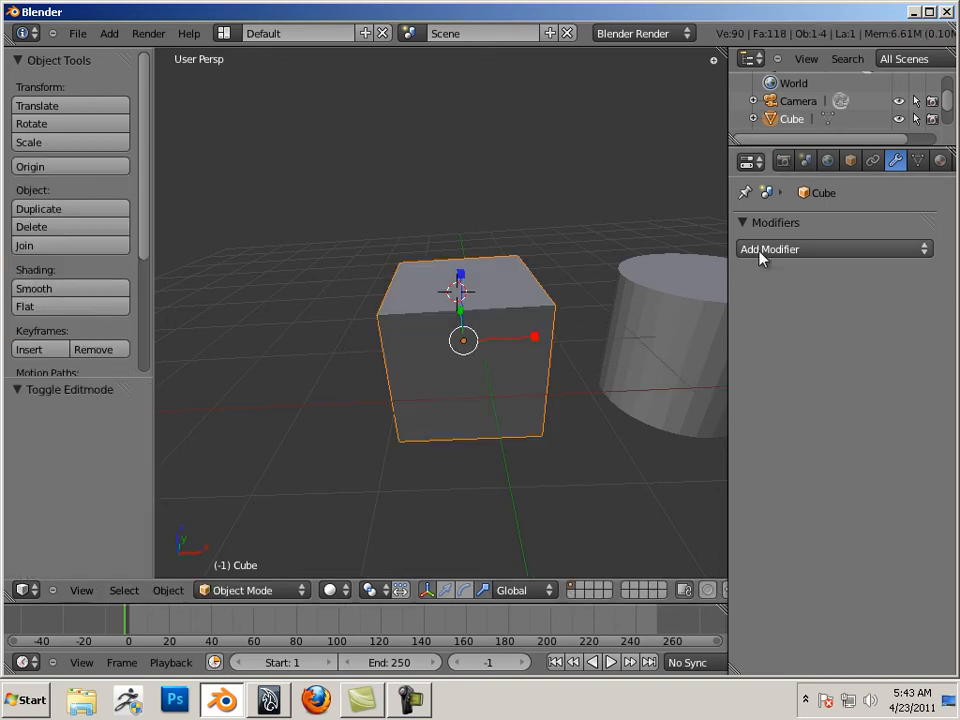
click(834, 248)
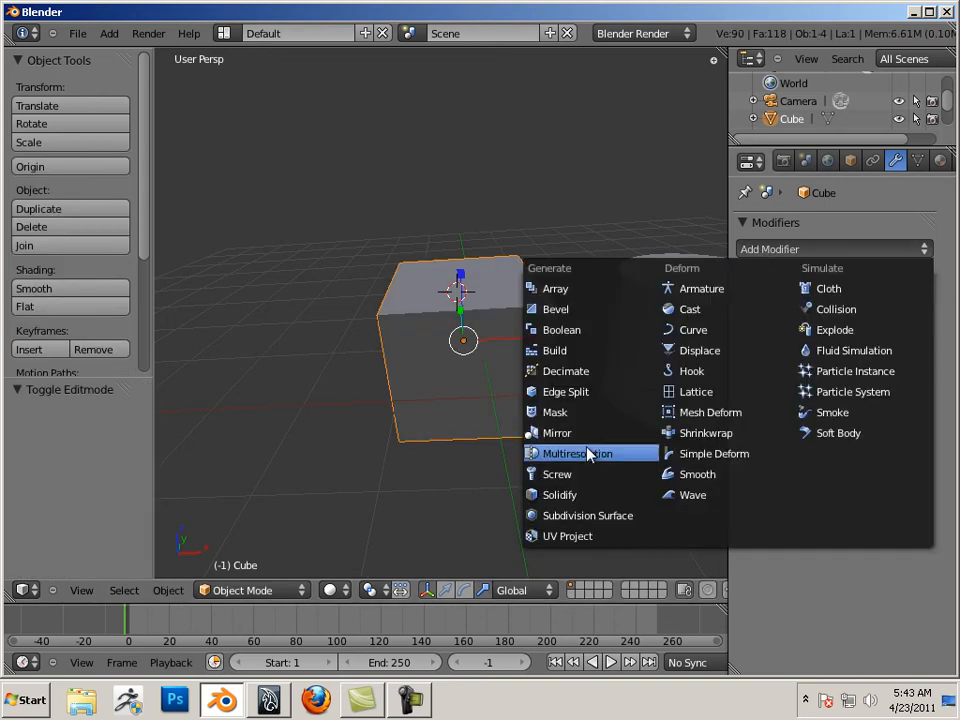
click(574, 452)
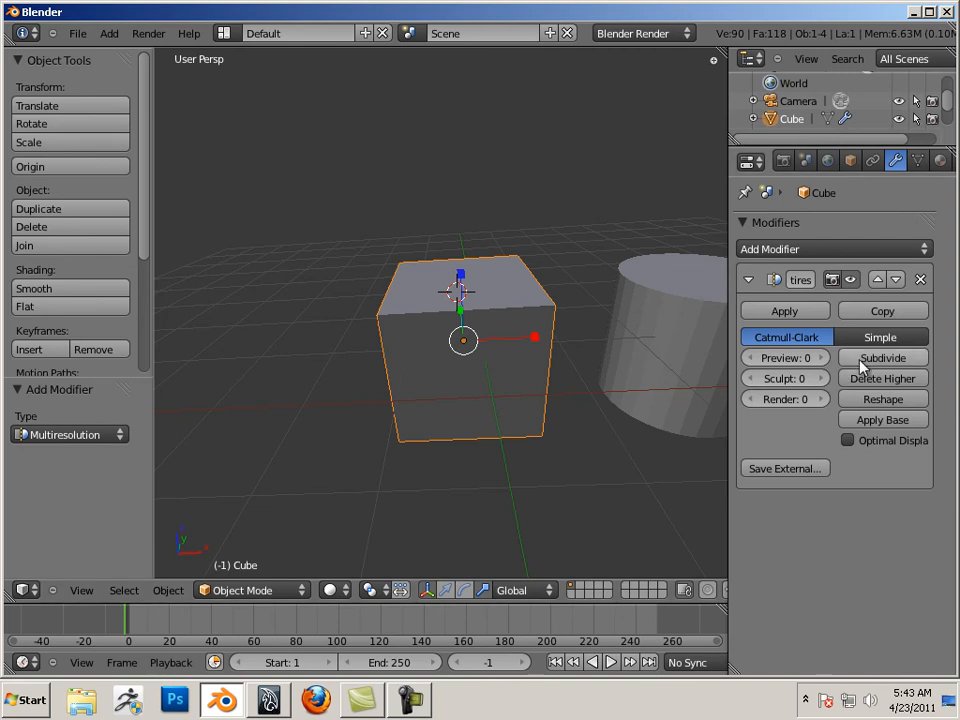
click(882, 356)
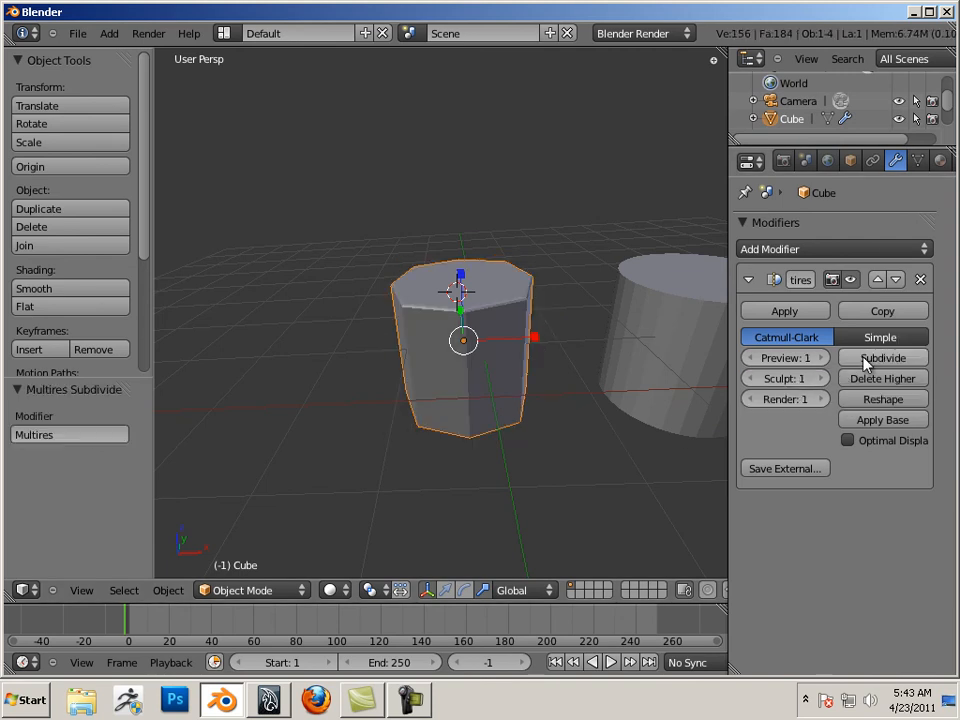
click(882, 358)
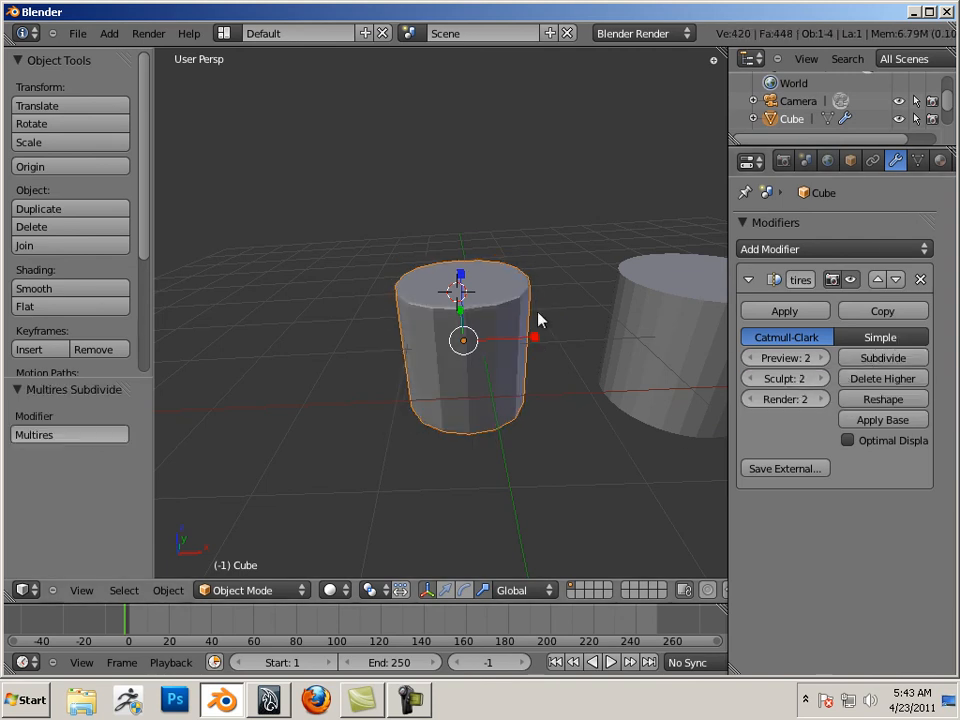
mouse_move(568, 304)
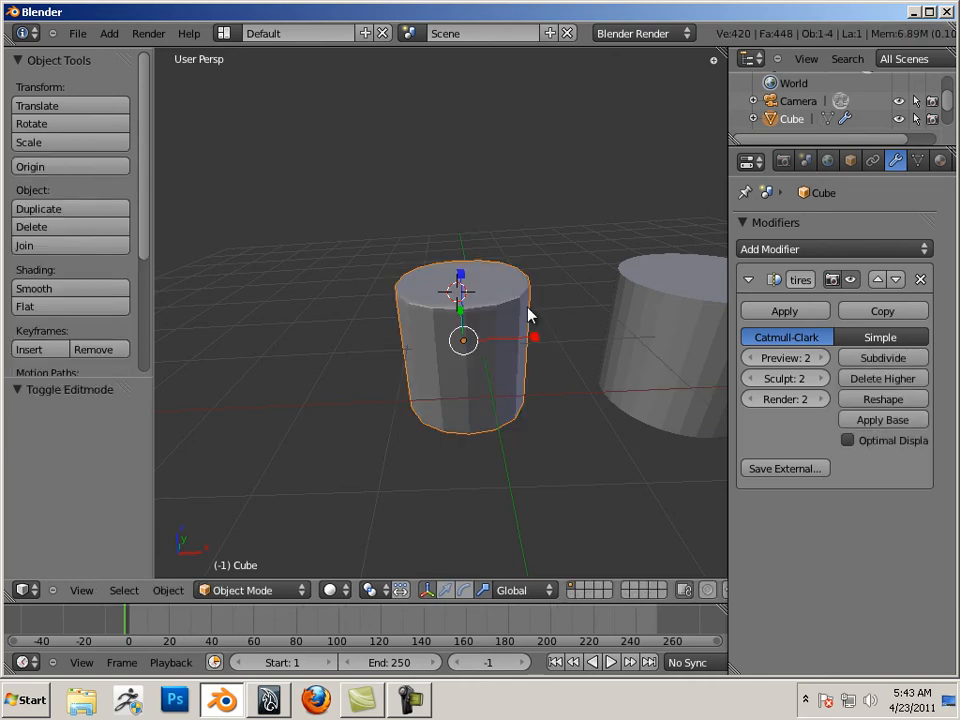
click(784, 310)
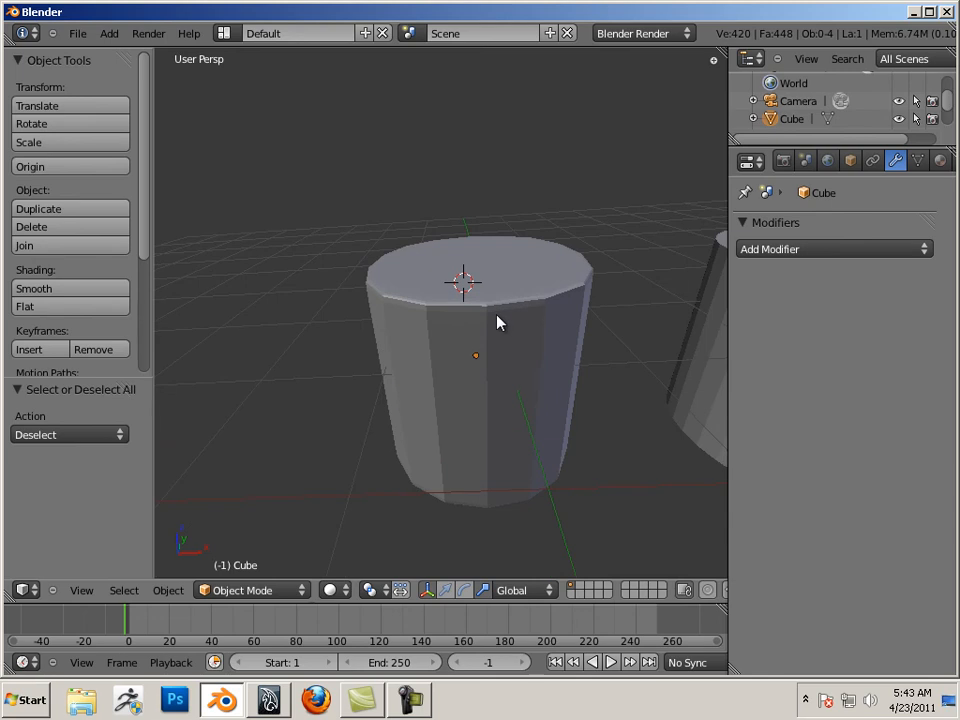
- Enter Edit Mode on the applied cylinder mesh to select side edge loops
key(Tab)
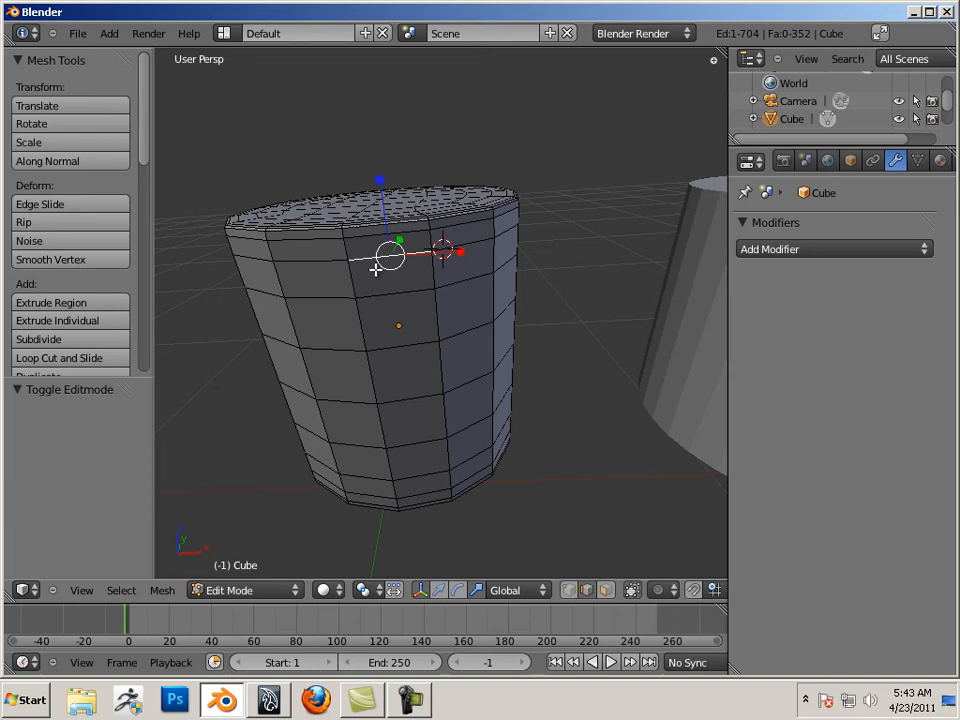
mouse_move(362, 260)
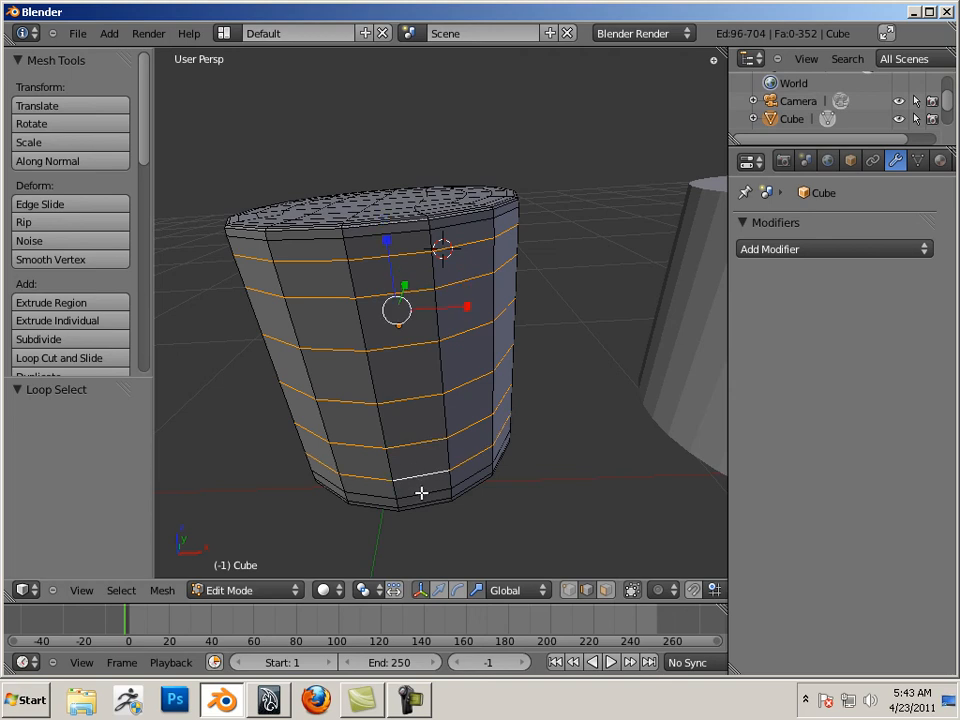
- Dissolve the first selected horizontal edge loops on the cylinder's side
key(X)
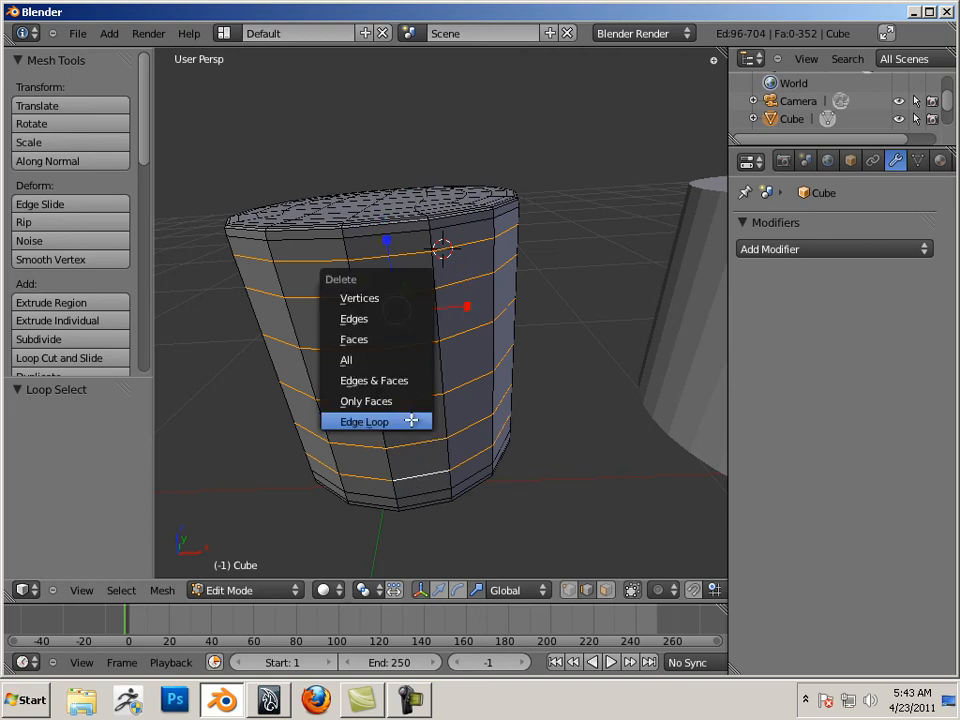
click(364, 420)
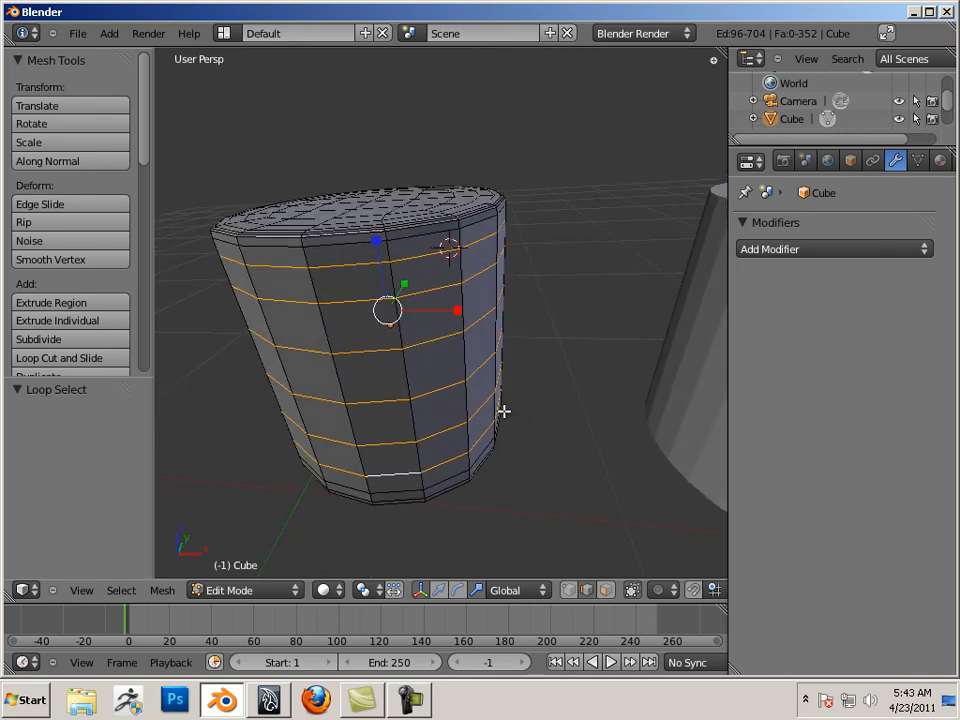
mouse_move(336, 326)
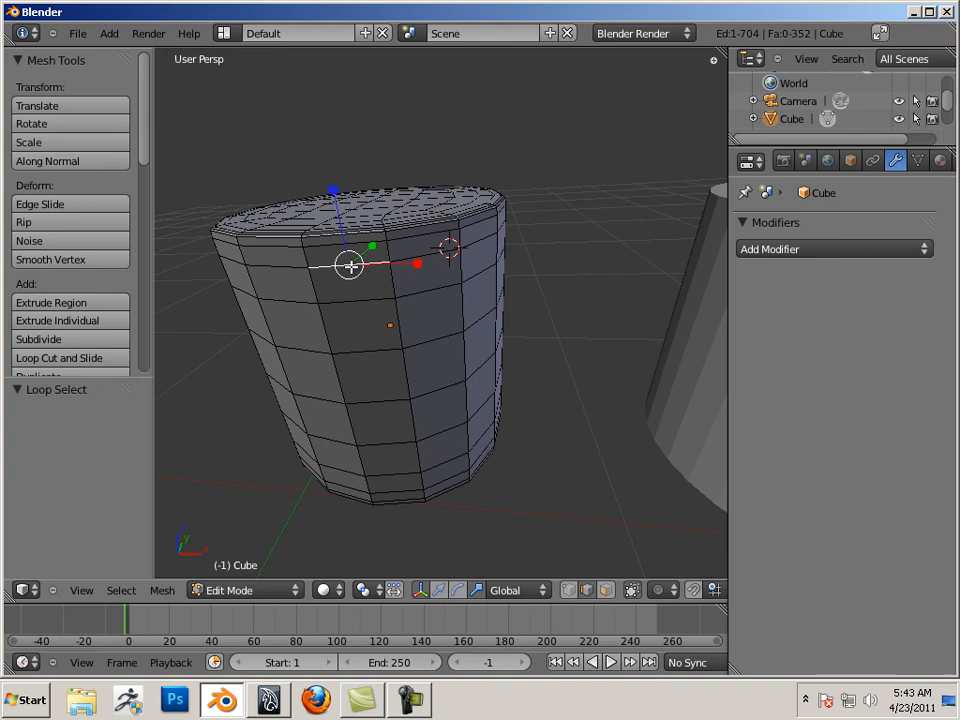
key(x)
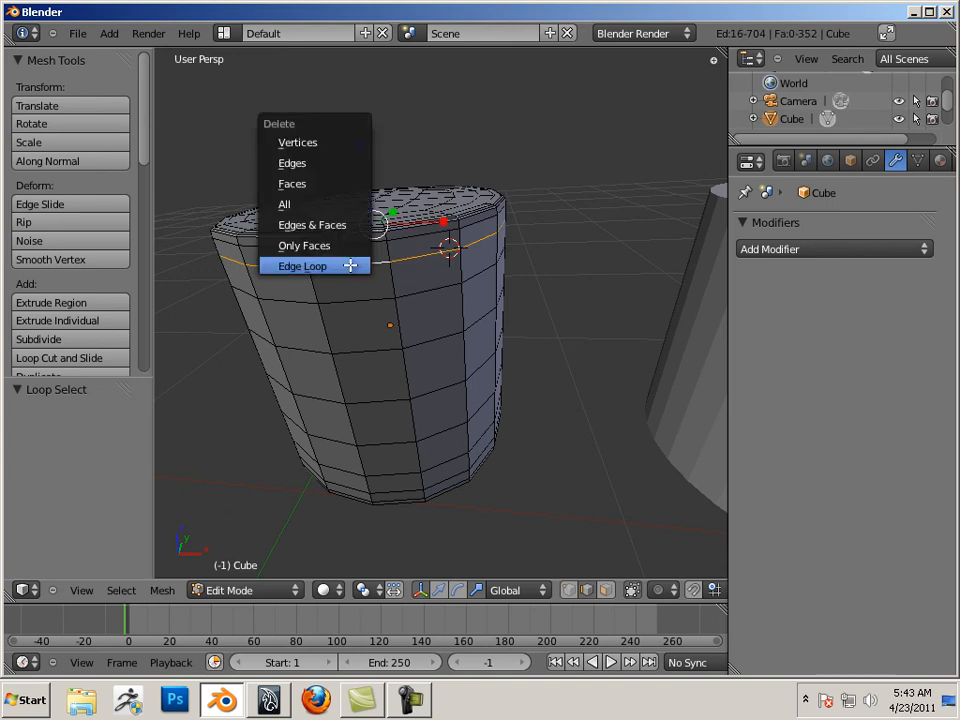
click(304, 264)
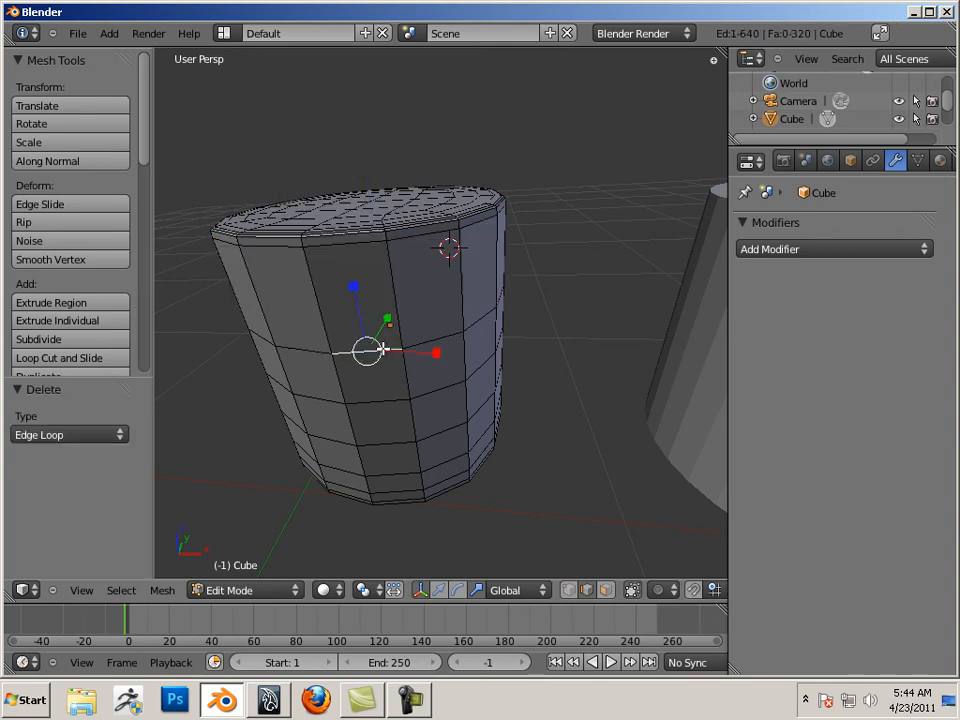
- Select and dissolve further lower edge loops, leaving far fewer rings
click(380, 350)
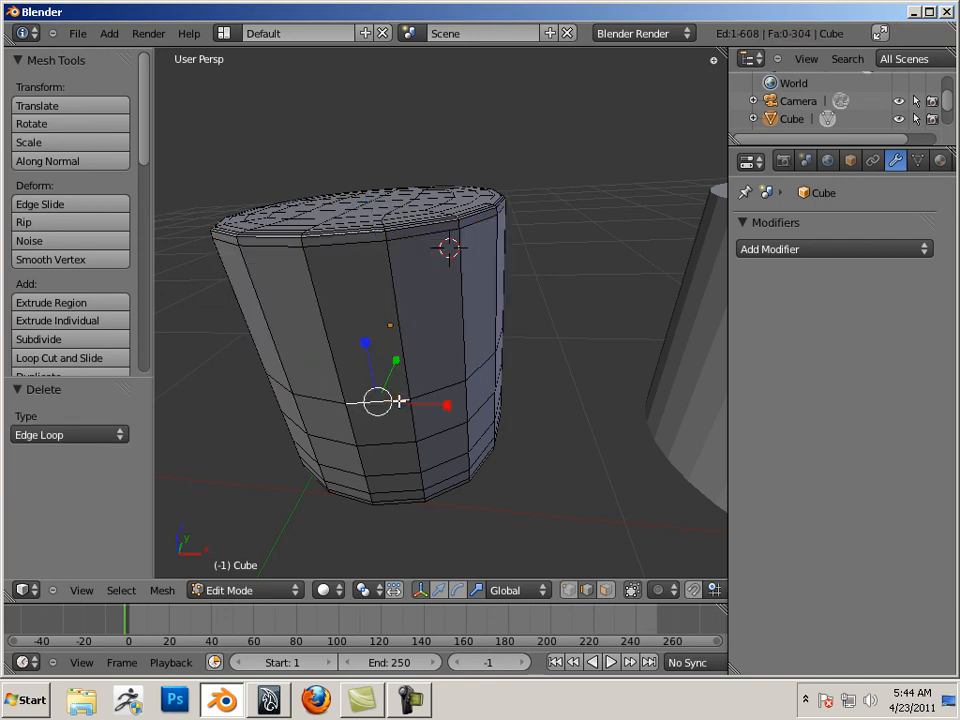
click(392, 402)
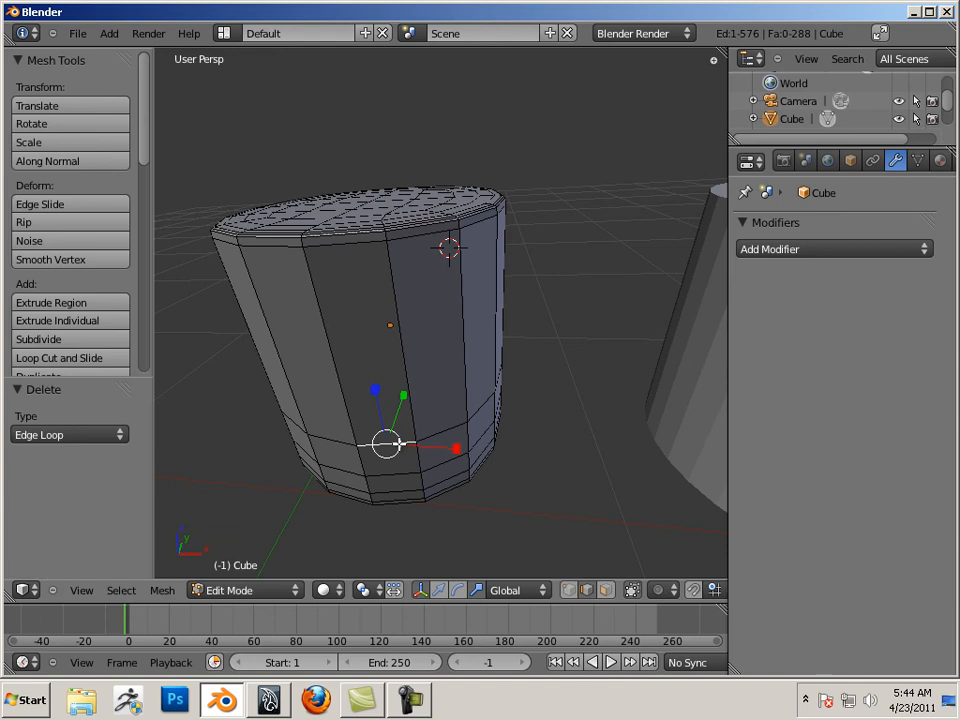
key(x)
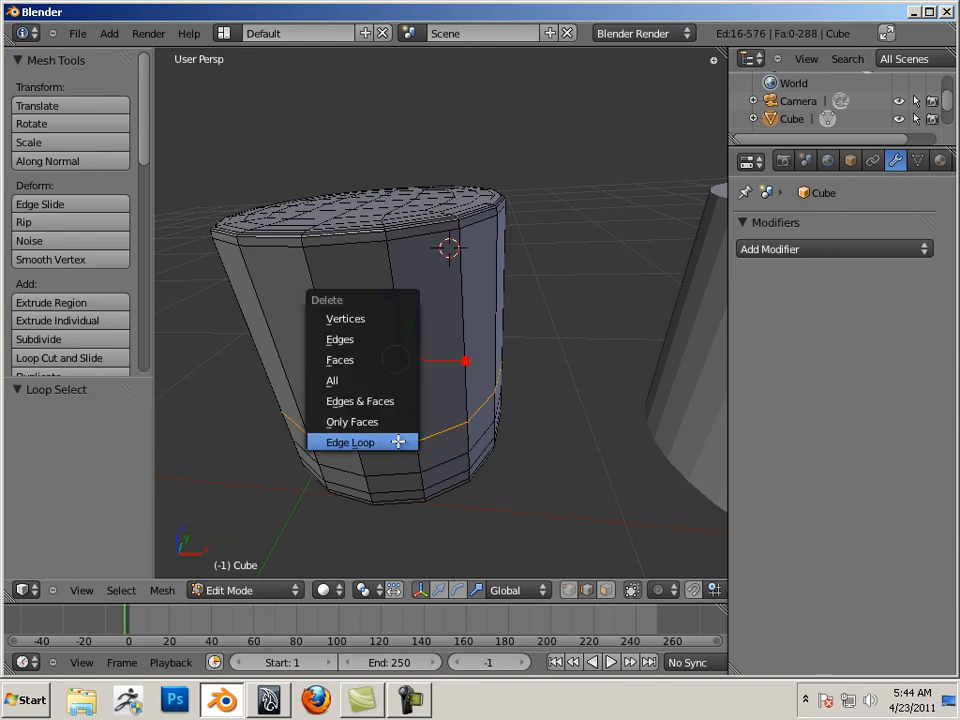
click(350, 442)
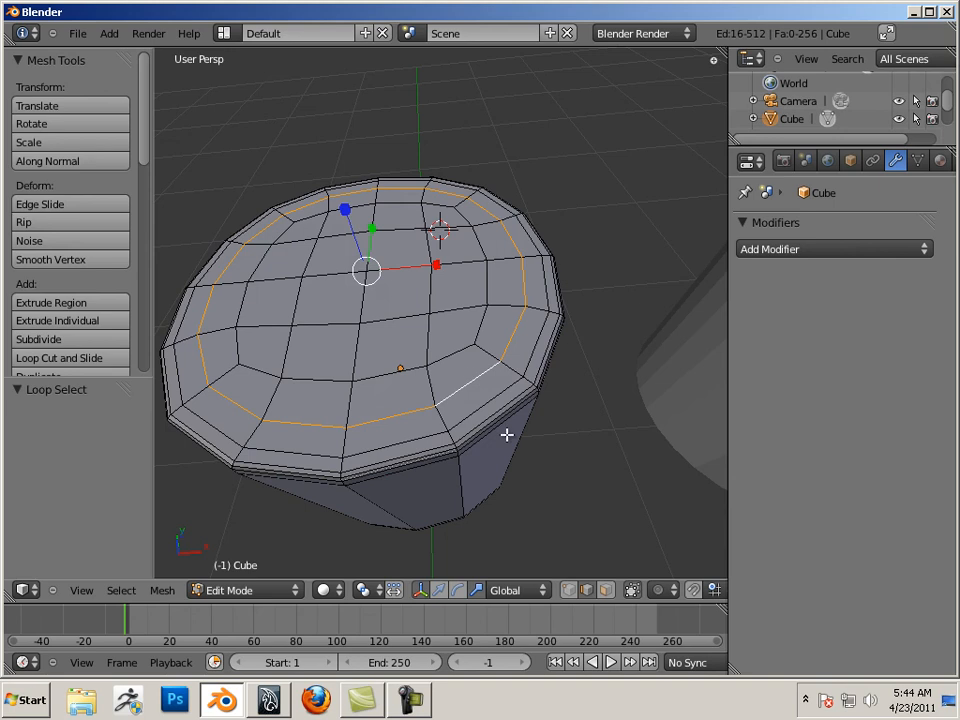
- Dissolve extra edge loops on the top and bottom caps, then clear the selection
key(x)
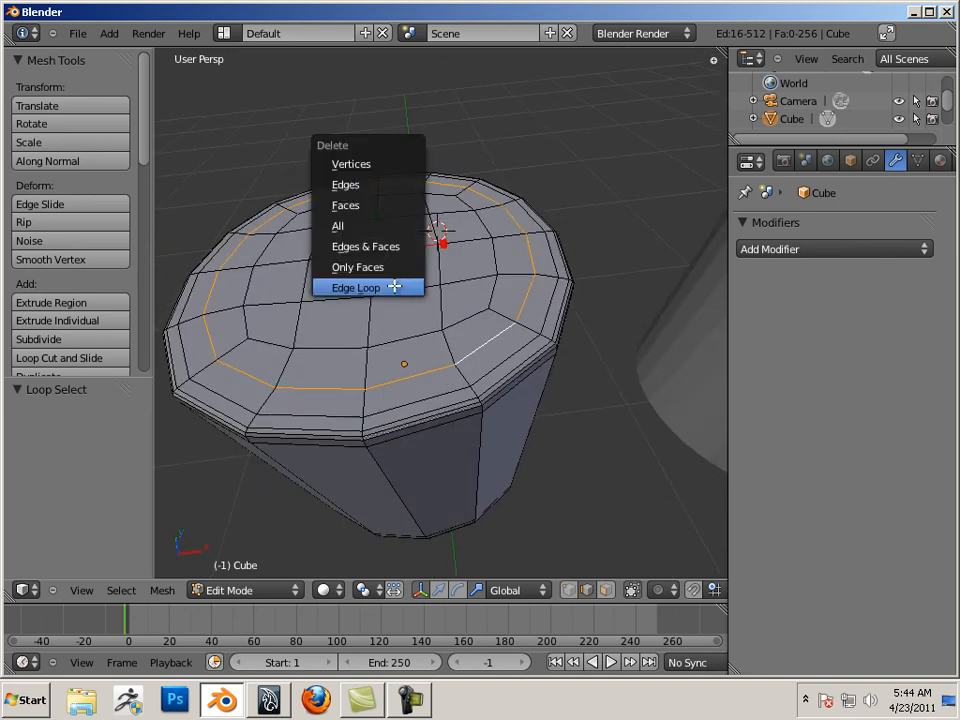
click(356, 288)
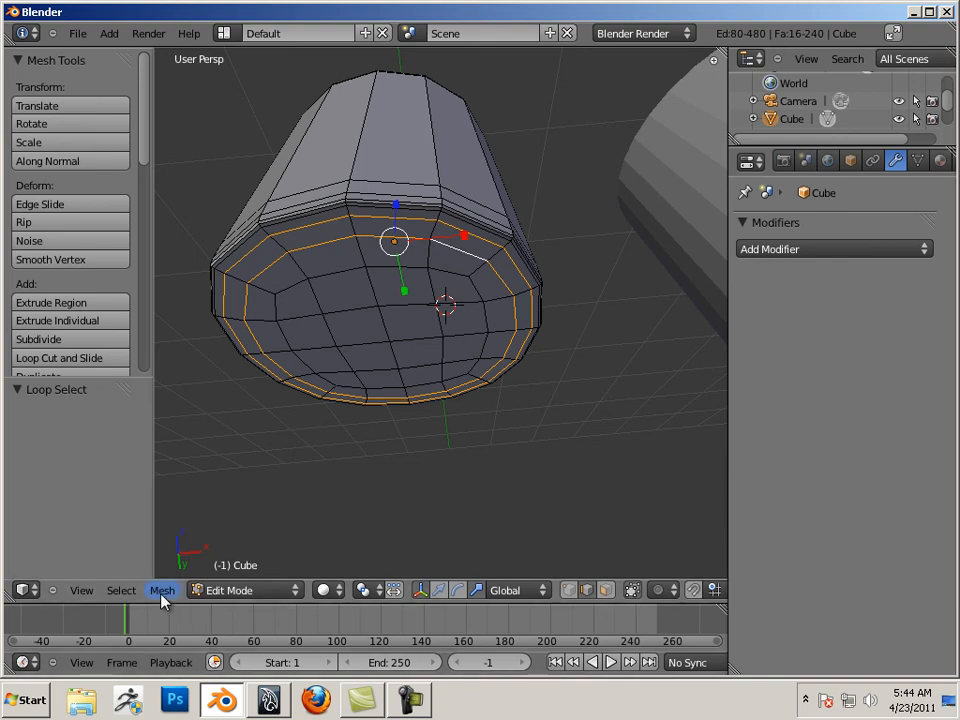
click(162, 590)
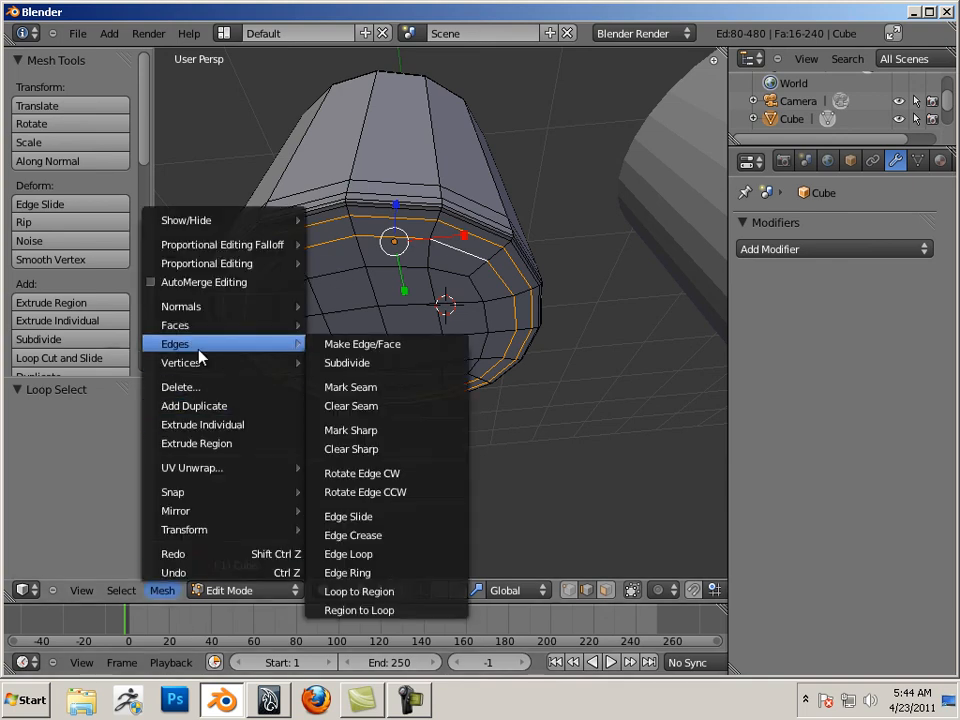
mouse_move(348, 362)
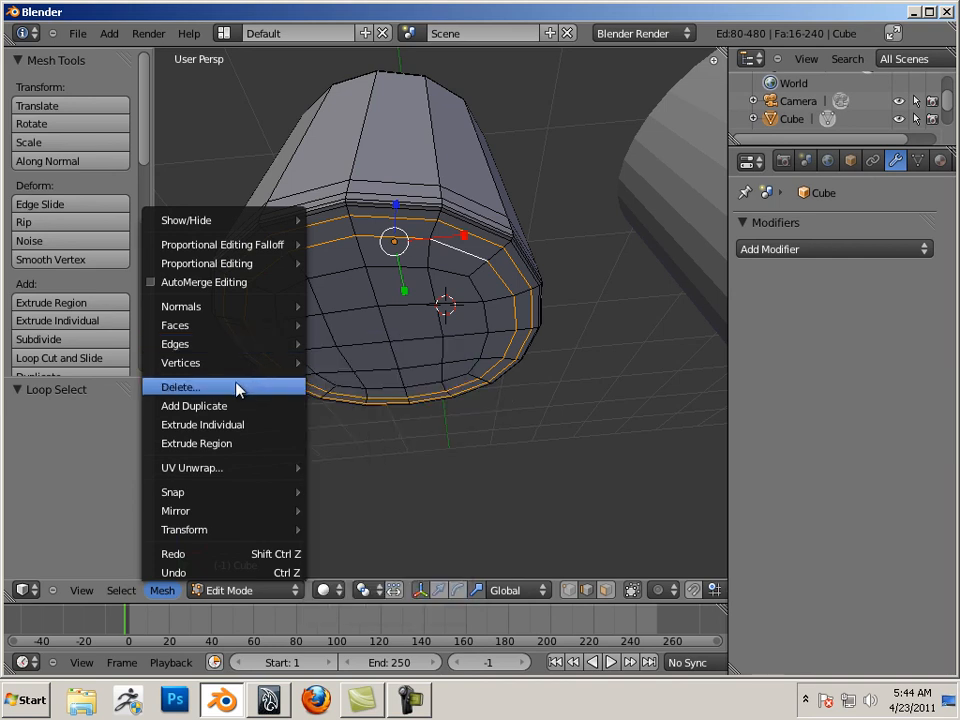
click(180, 388)
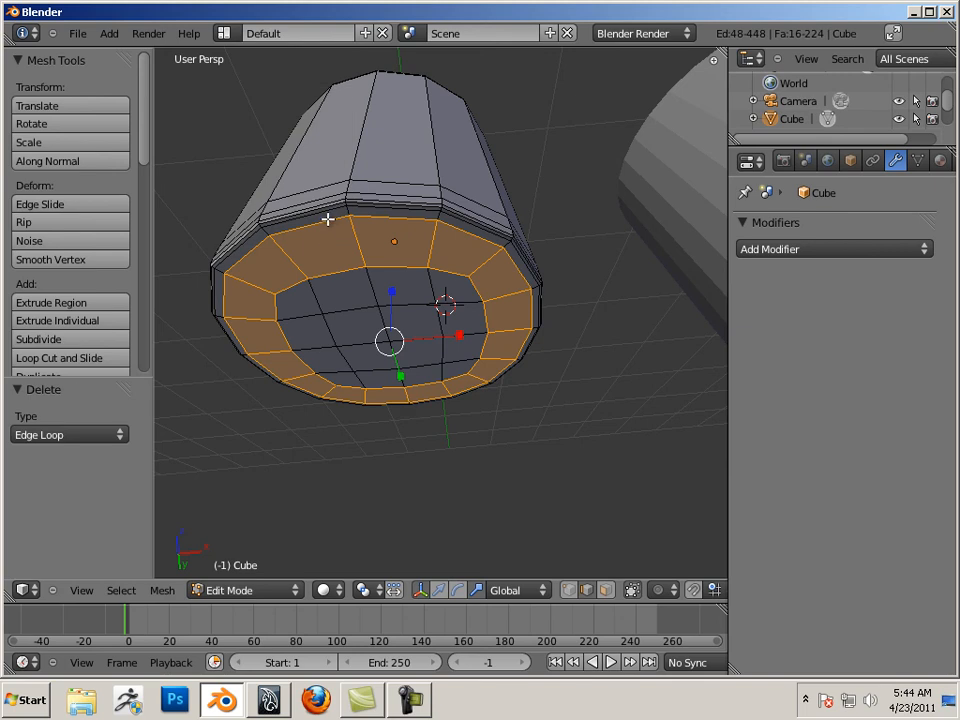
click(320, 222)
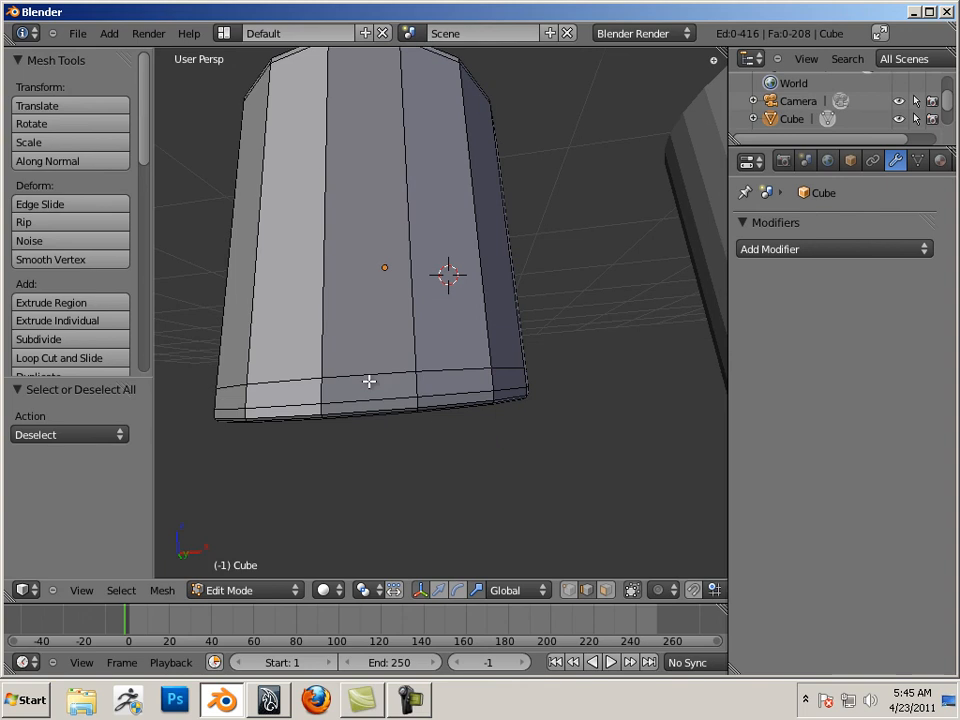
- Select the whole simplified cylinder mesh to view it beside the default cylinder
click(380, 378)
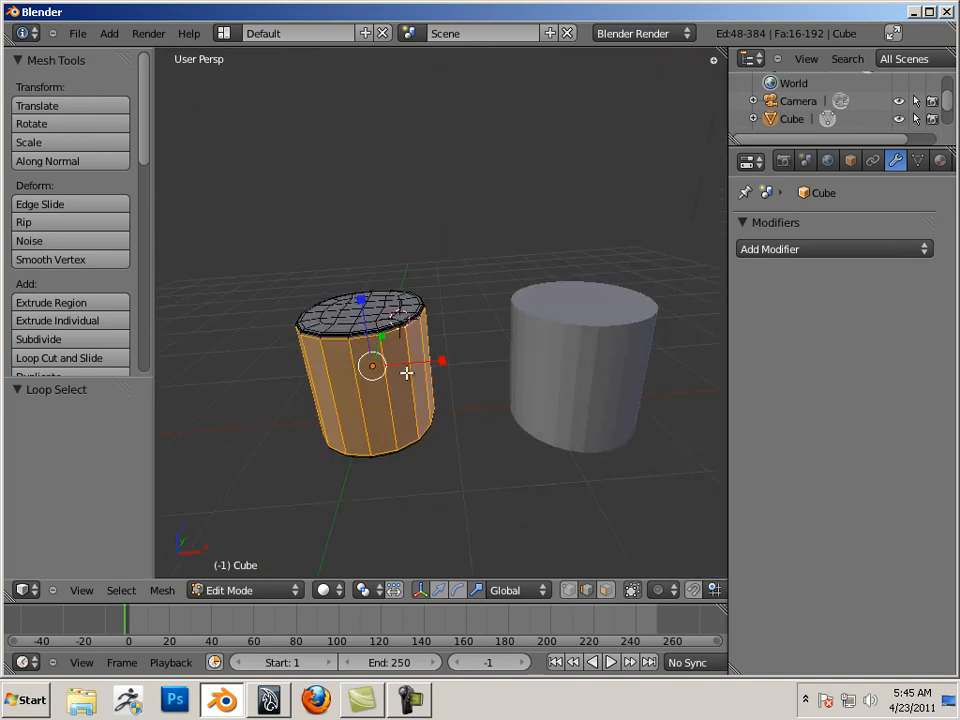
mouse_move(330, 280)
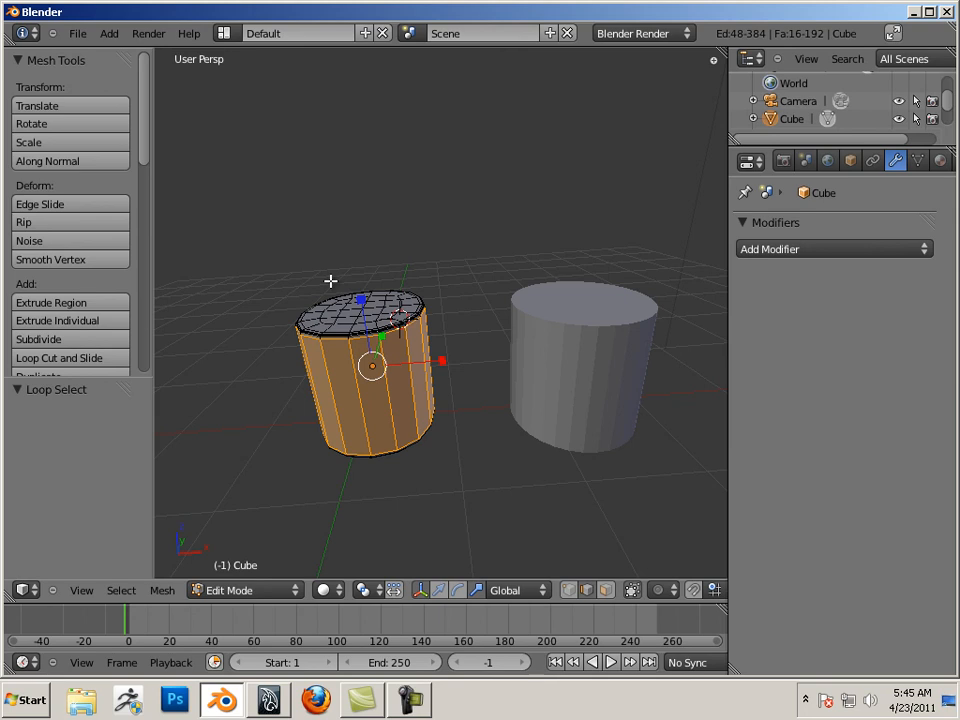
mouse_move(210, 296)
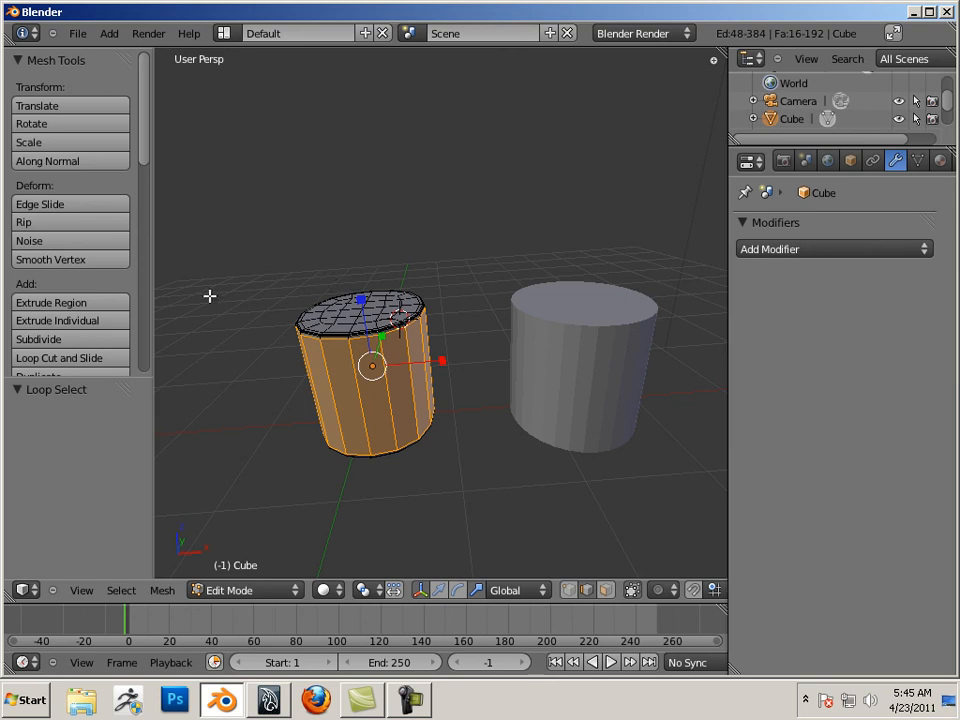
mouse_move(150, 308)
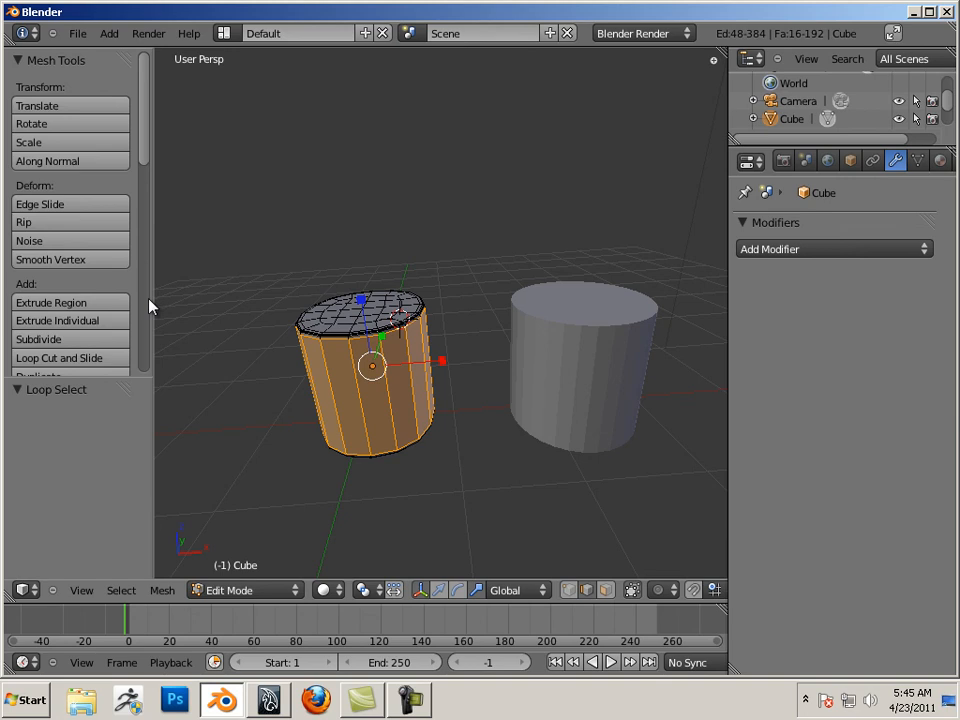
mouse_move(150, 298)
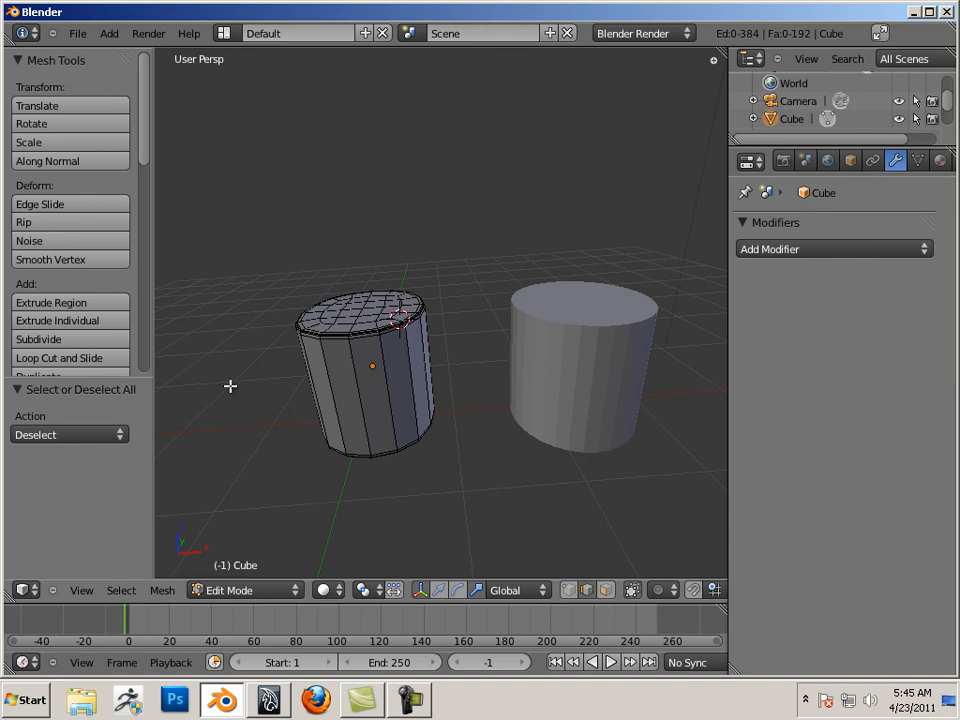
mouse_move(214, 376)
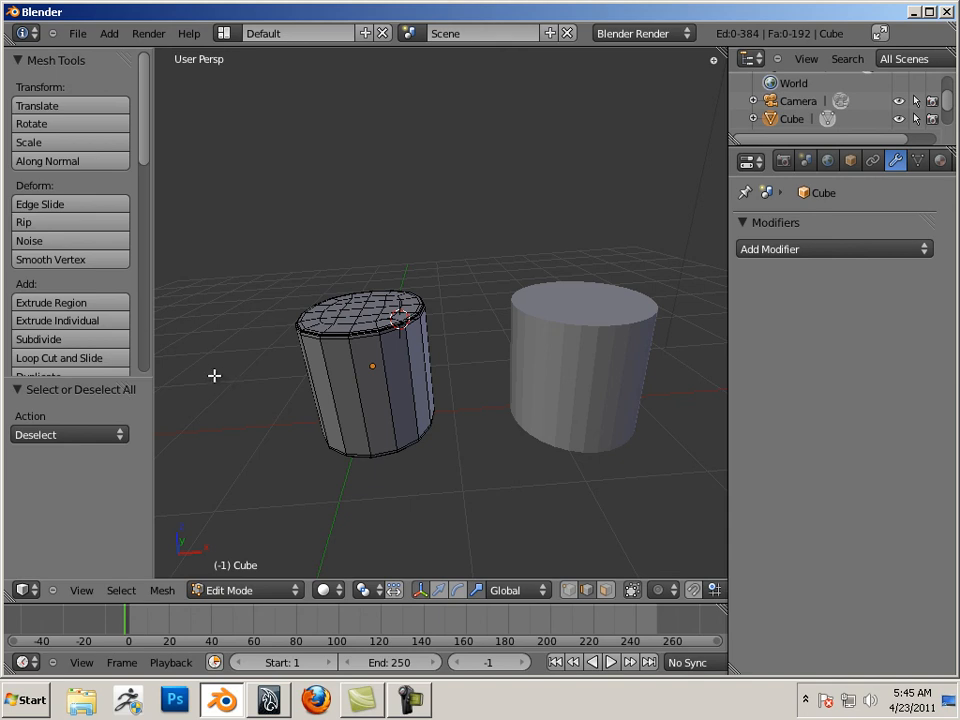
mouse_move(344, 424)
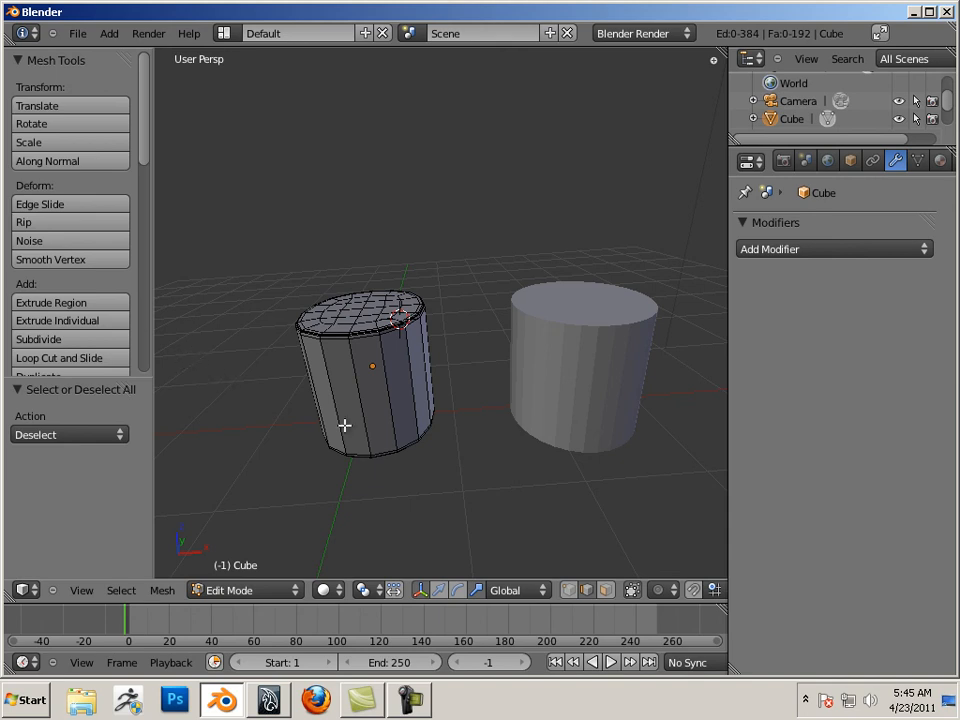